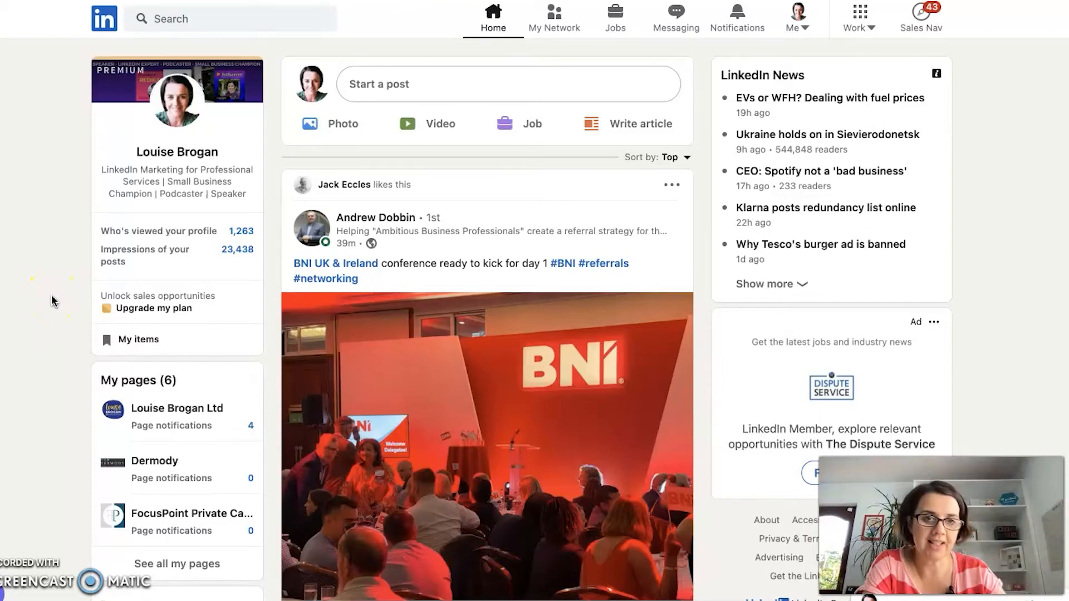
{"action": "mouse_move", "coordinate": [796, 13]}
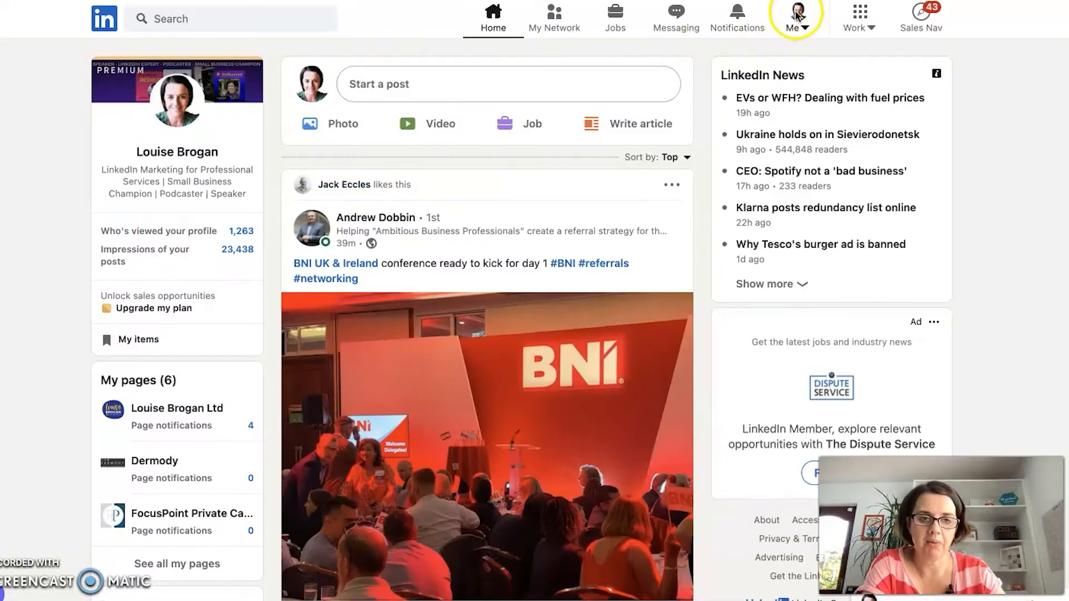
Open the Me account dropdown from the LinkedIn home feed
{"action": "left_click", "coordinate": [796, 18]}
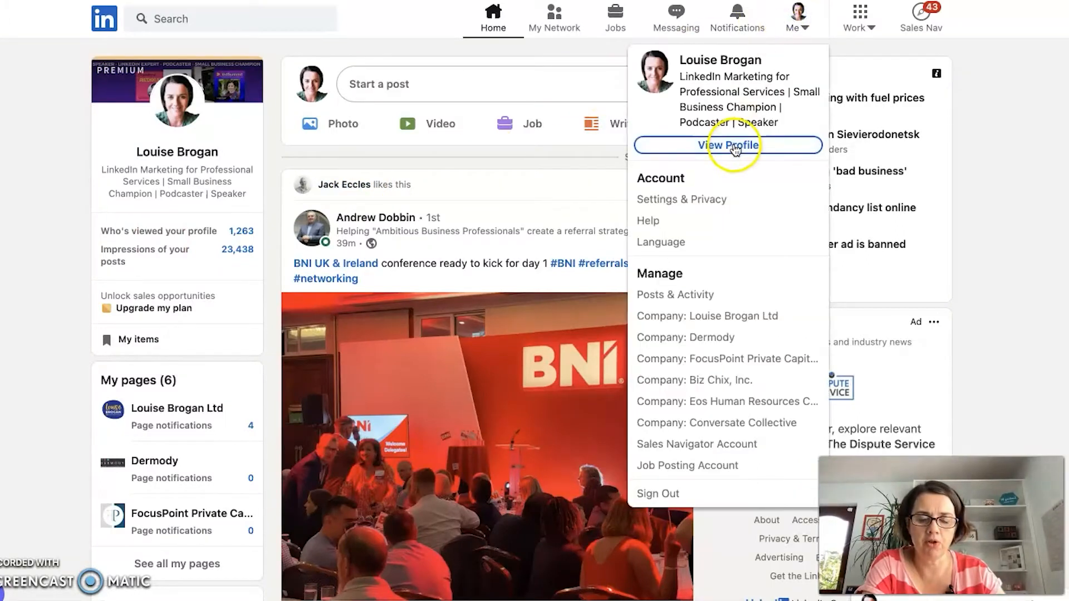
View your profile, scroll down to the Skills section, and dismiss the Me menu
{"action": "left_click", "coordinate": [726, 145]}
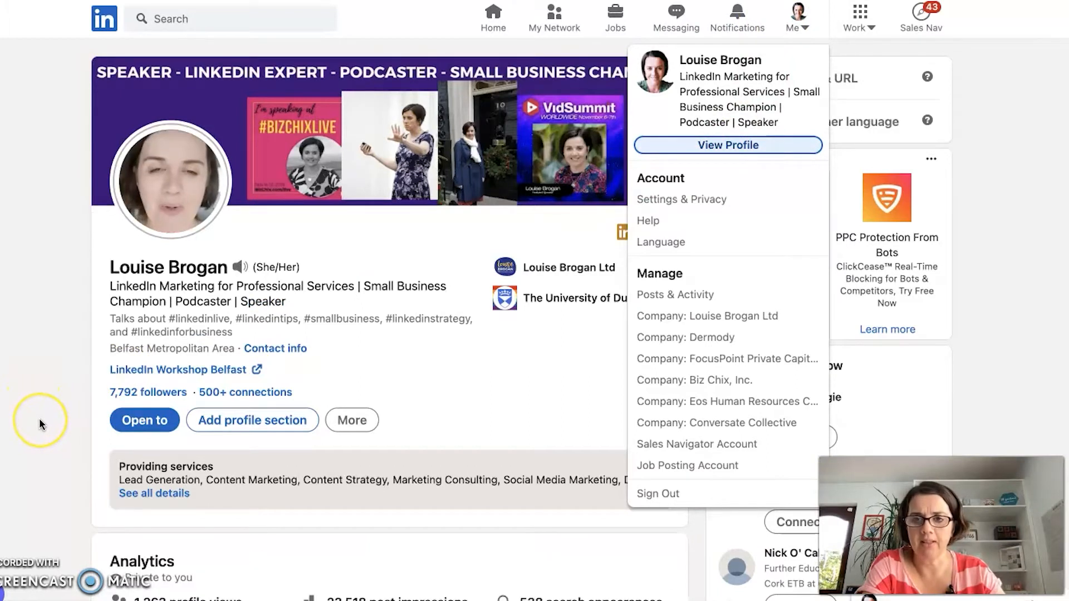
{"action": "scroll", "scroll_direction": "down", "scroll_amount": 3}
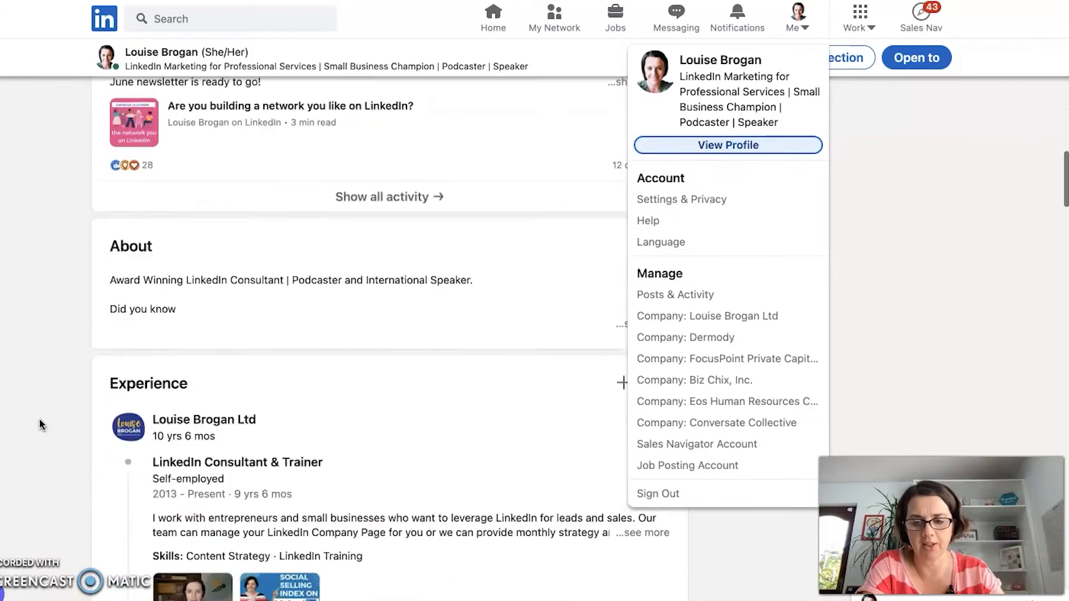
{"action": "scroll", "scroll_direction": "down", "scroll_amount": 3}
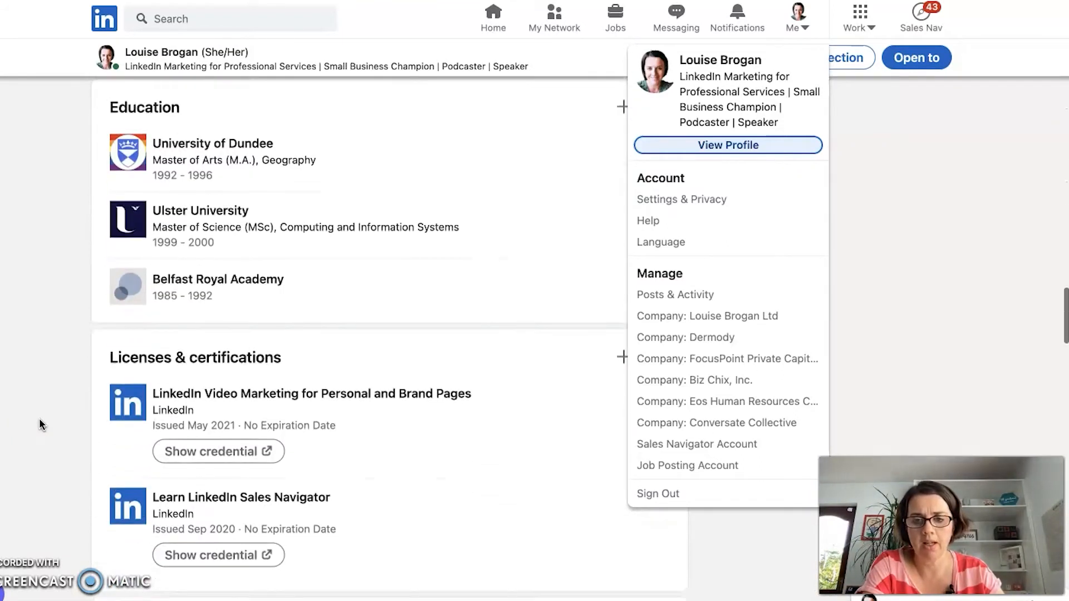
{"action": "scroll", "scroll_direction": "down", "scroll_amount": 3}
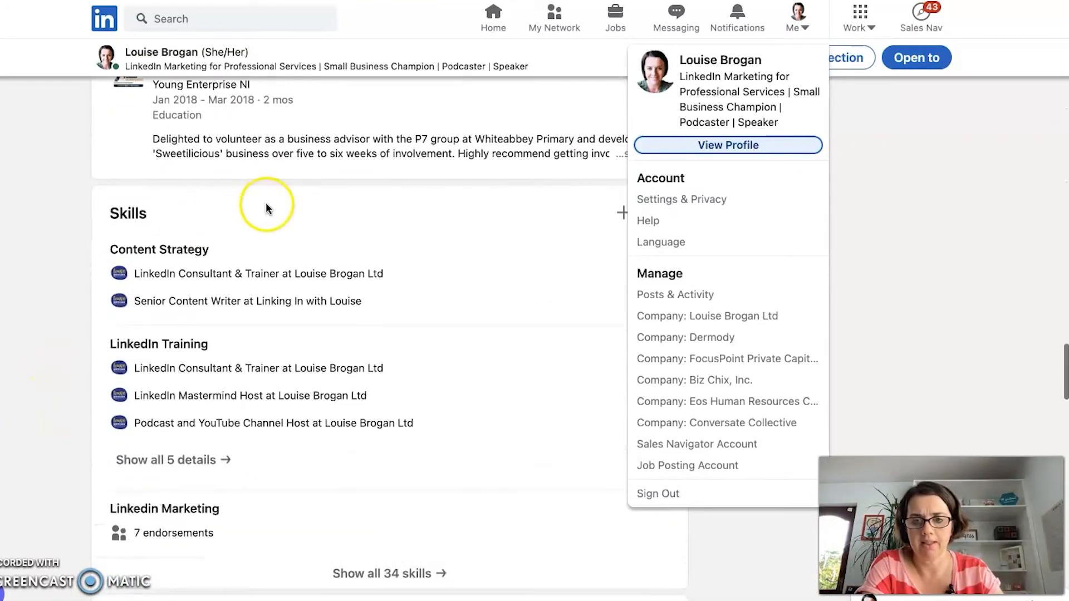
{"action": "left_click", "coordinate": [913, 107]}
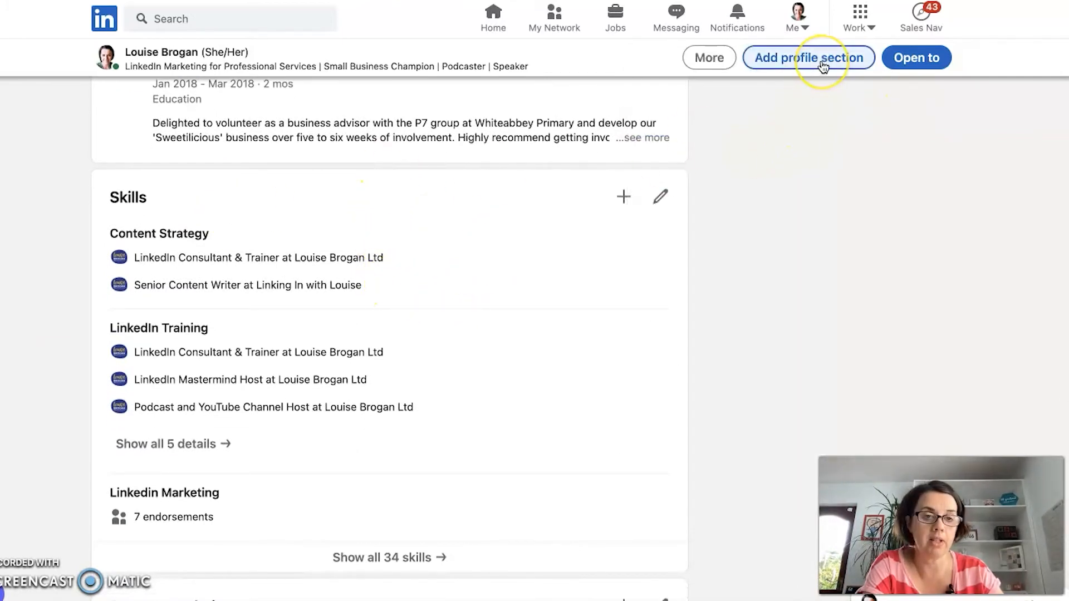
Add a new skill from Add profile section and pick 'Java' from the suggestions
{"action": "left_click", "coordinate": [807, 58]}
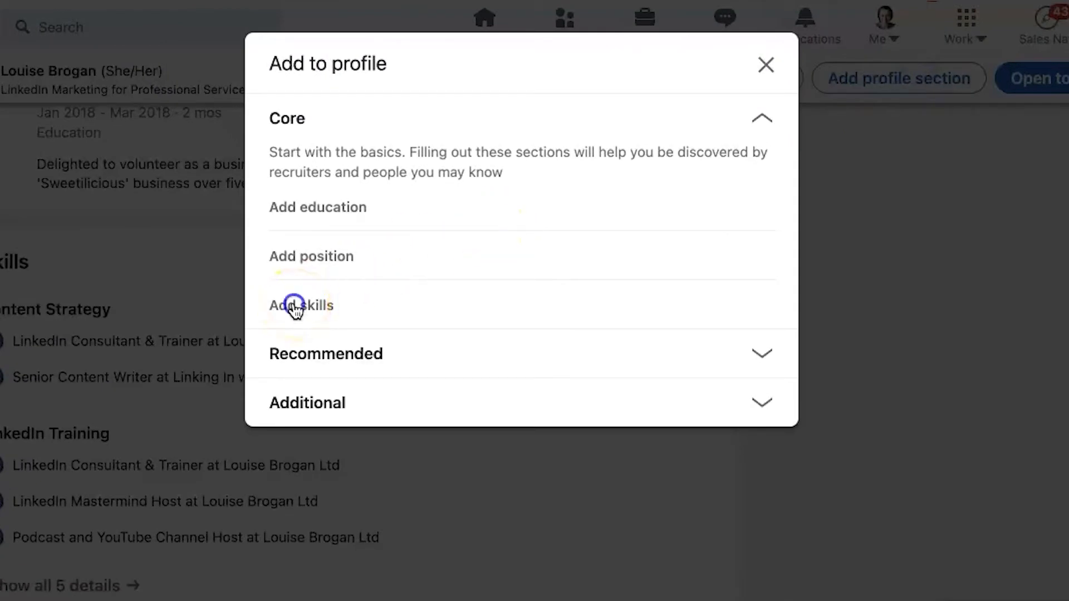
{"action": "left_click", "coordinate": [300, 305]}
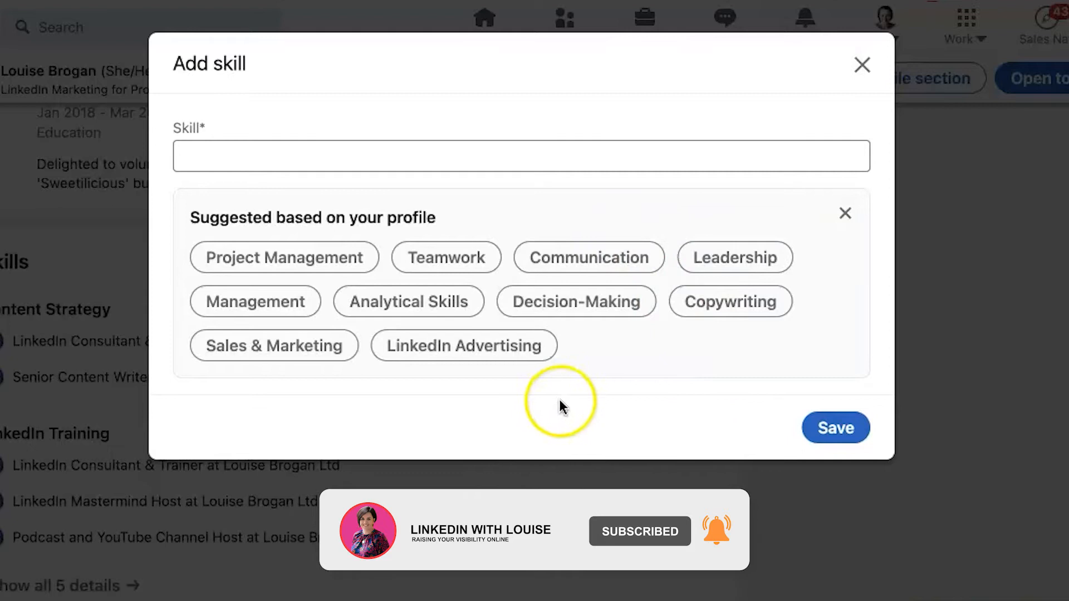
{"action": "mouse_move", "coordinate": [613, 185]}
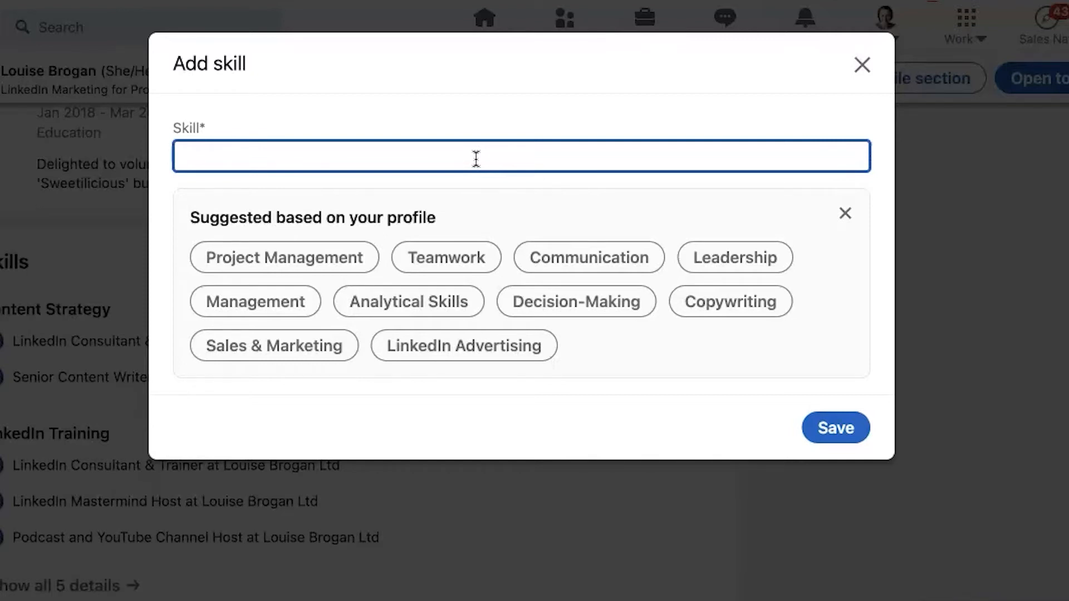
{"action": "type", "text": "Java"}
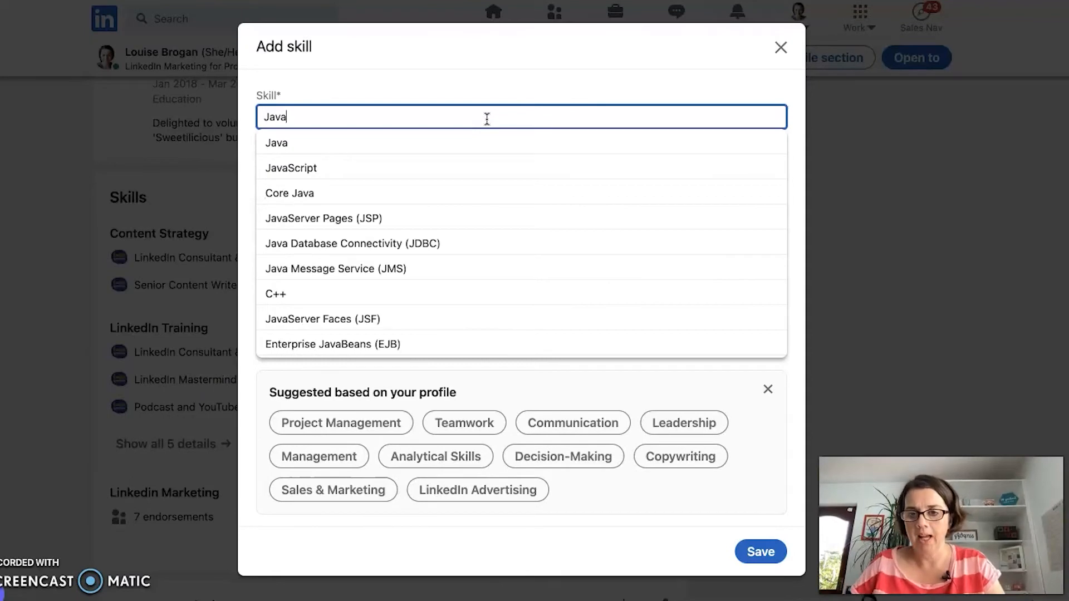
{"action": "mouse_move", "coordinate": [439, 318]}
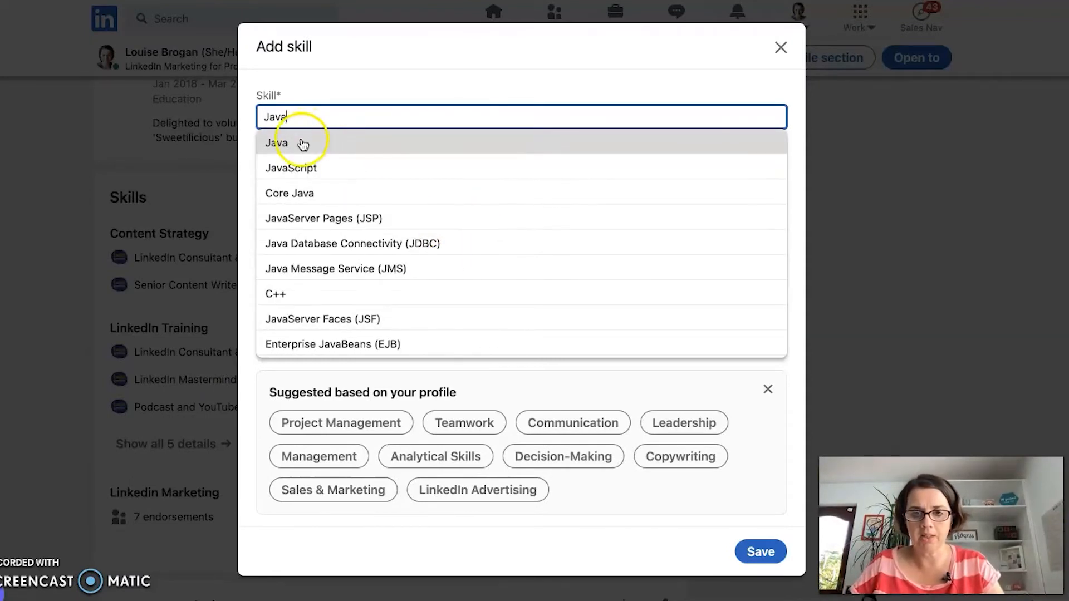
{"action": "left_click", "coordinate": [277, 143]}
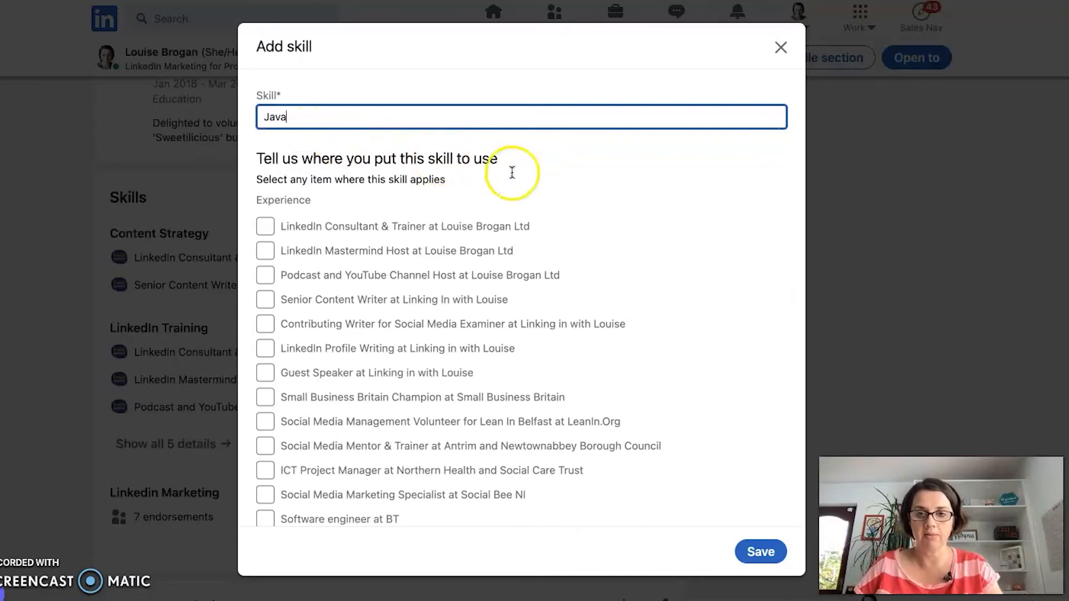
{"action": "mouse_move", "coordinate": [309, 162]}
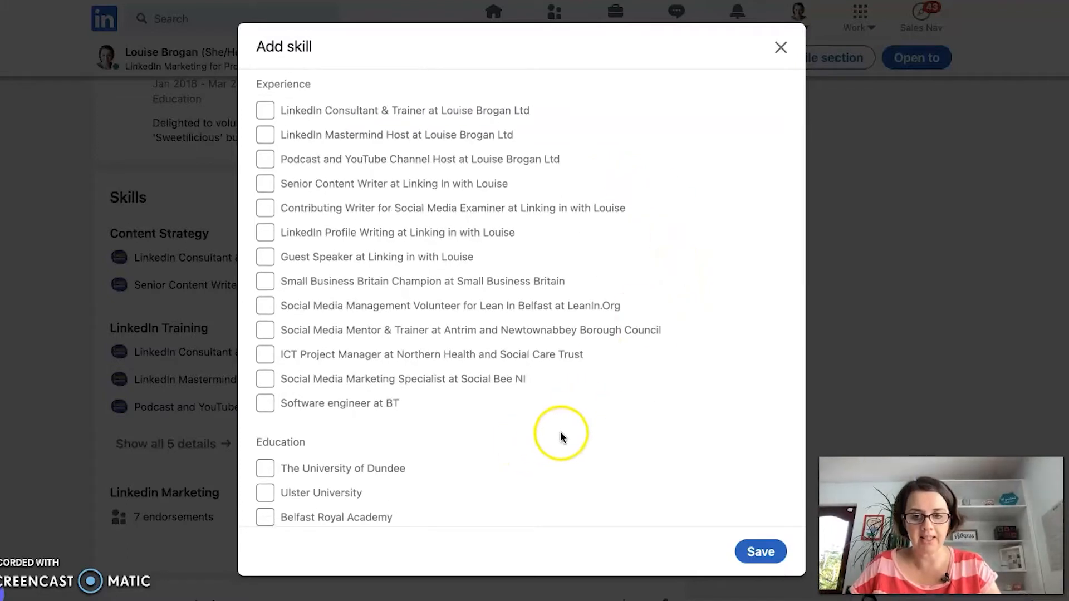
Link Java to Software engineer at BT and Ulster University, then save
{"action": "left_click", "coordinate": [264, 403]}
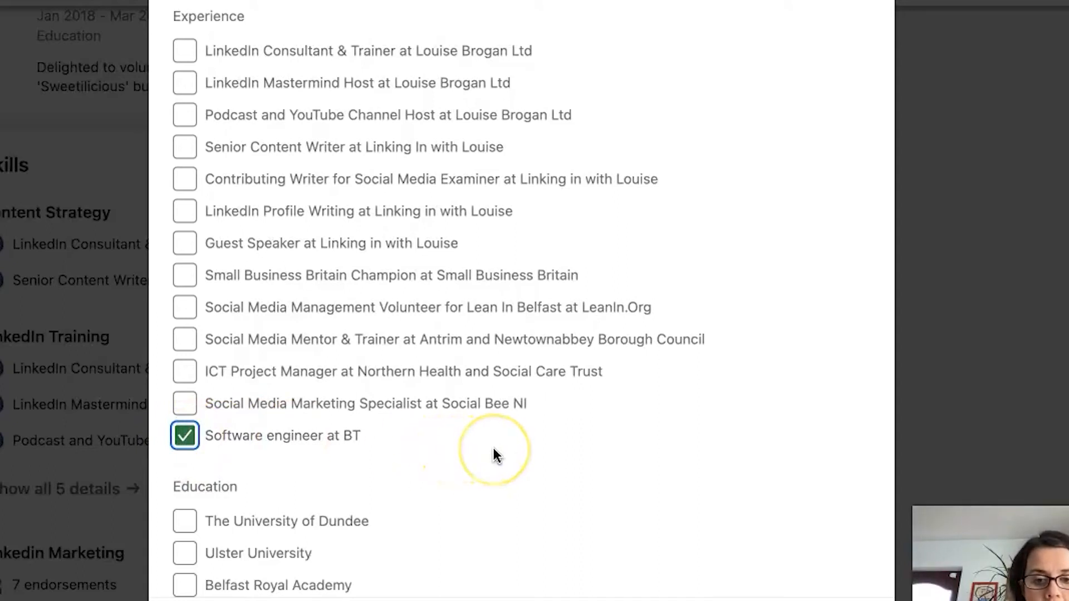
{"action": "scroll", "scroll_direction": "down", "scroll_amount": 3}
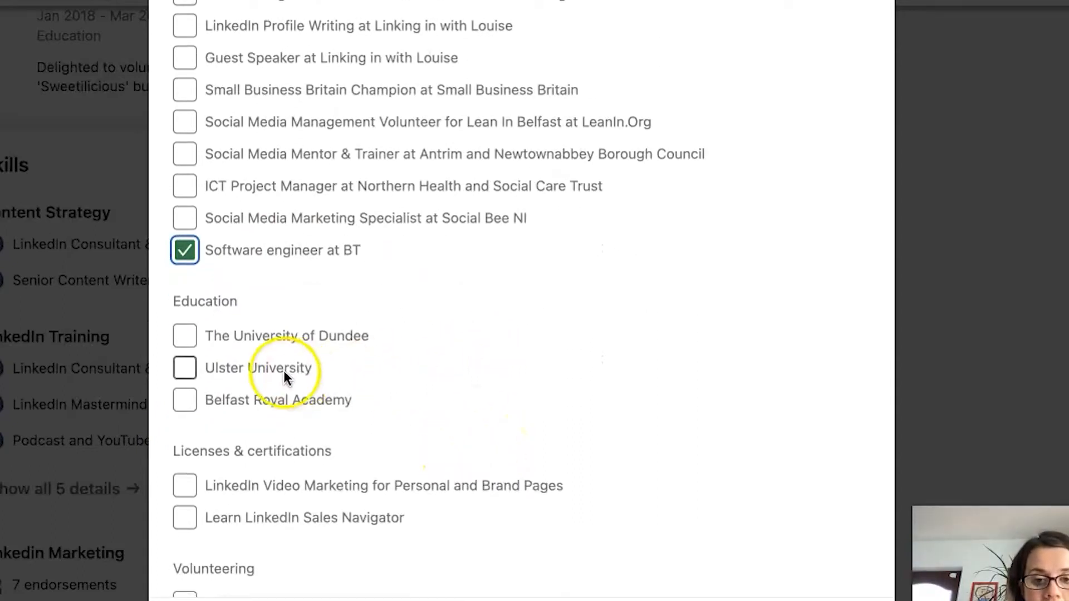
{"action": "left_click", "coordinate": [185, 368]}
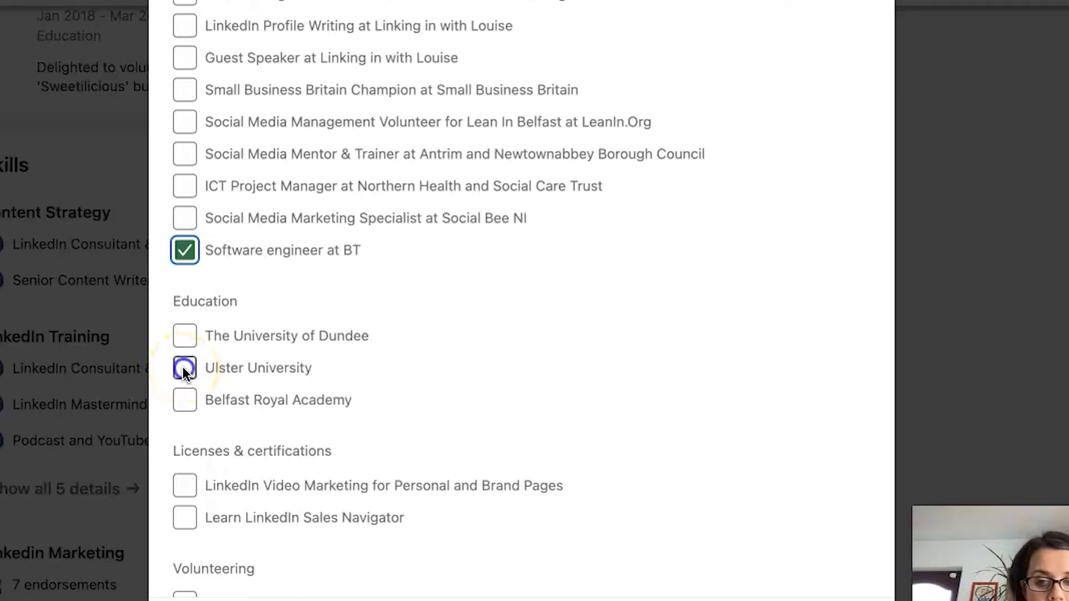
{"action": "left_click", "coordinate": [184, 368]}
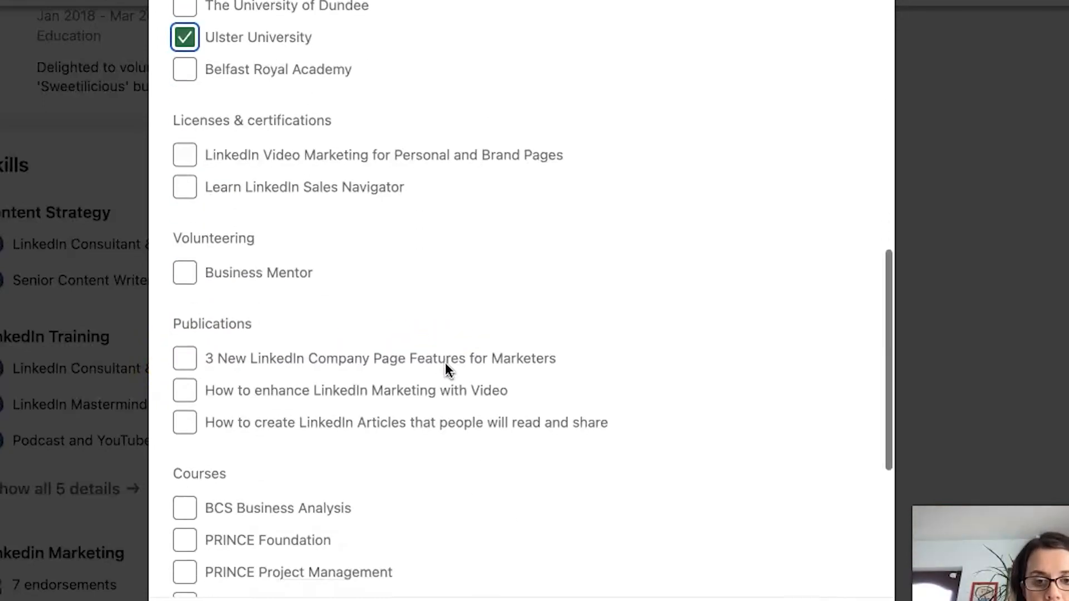
{"action": "scroll", "scroll_direction": "down", "scroll_amount": 3}
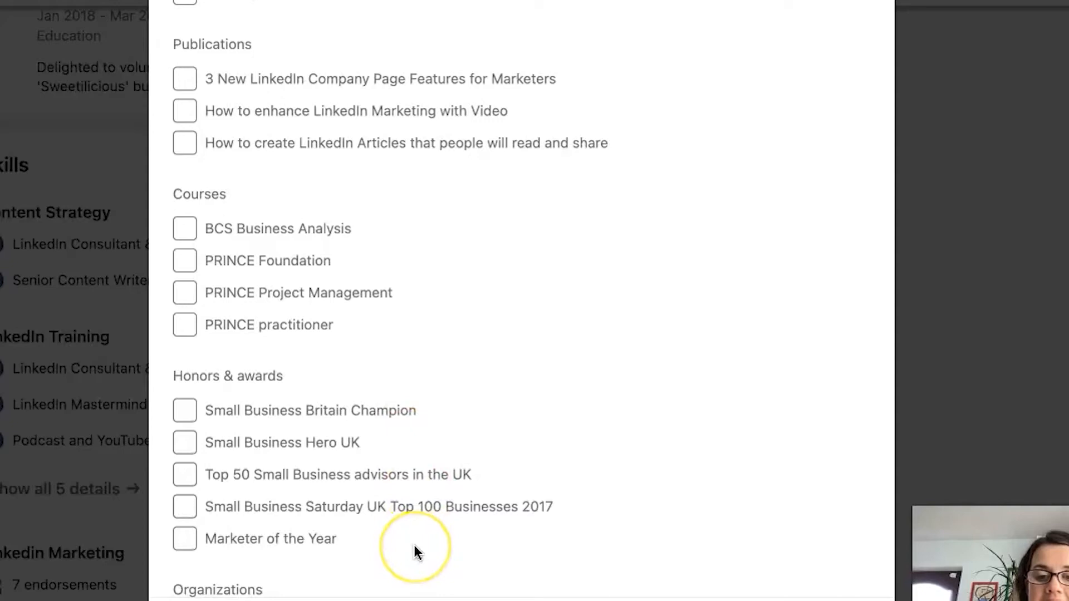
{"action": "scroll", "scroll_direction": "down", "scroll_amount": 3}
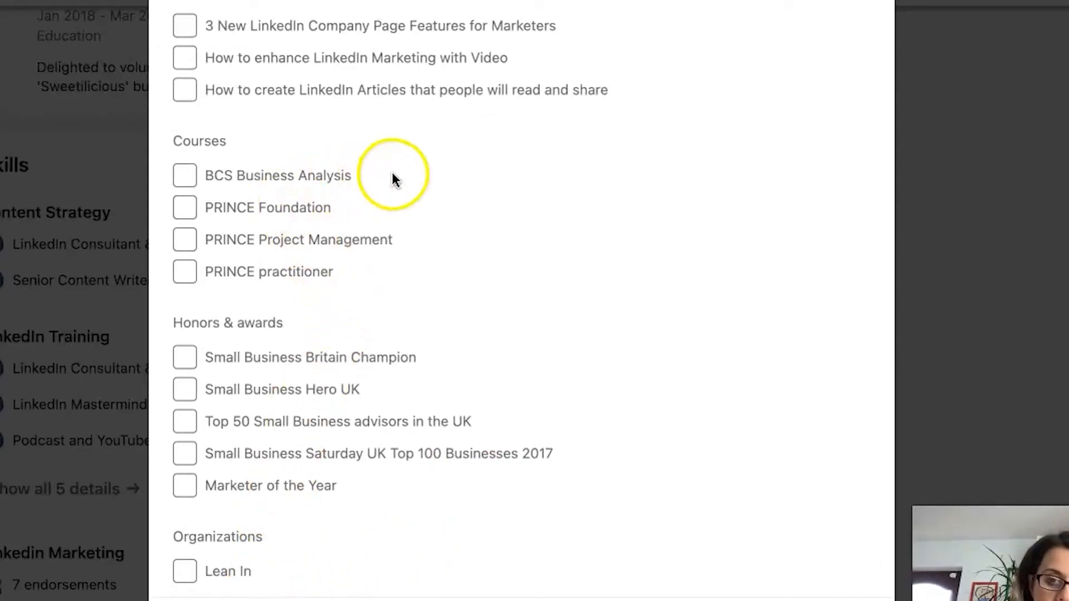
{"action": "mouse_move", "coordinate": [402, 571]}
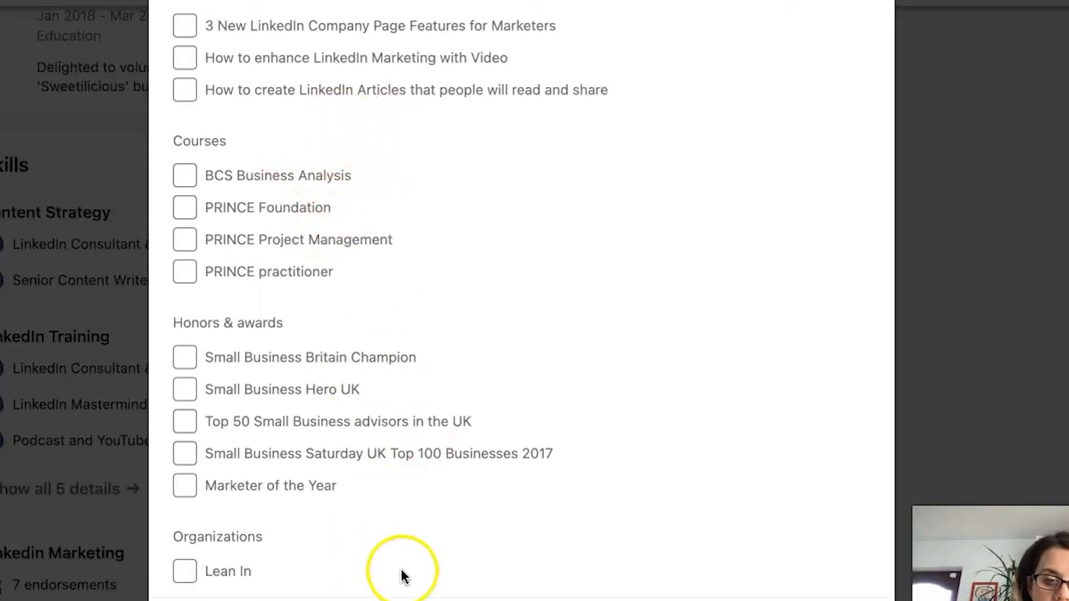
{"action": "left_click", "coordinate": [756, 551]}
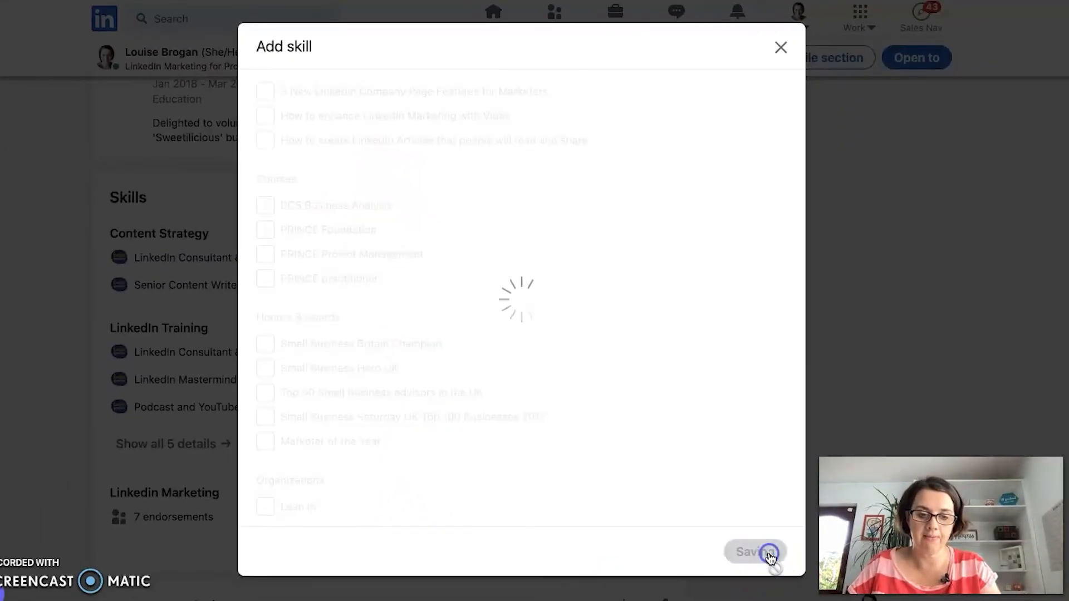
{"action": "left_click", "coordinate": [753, 552]}
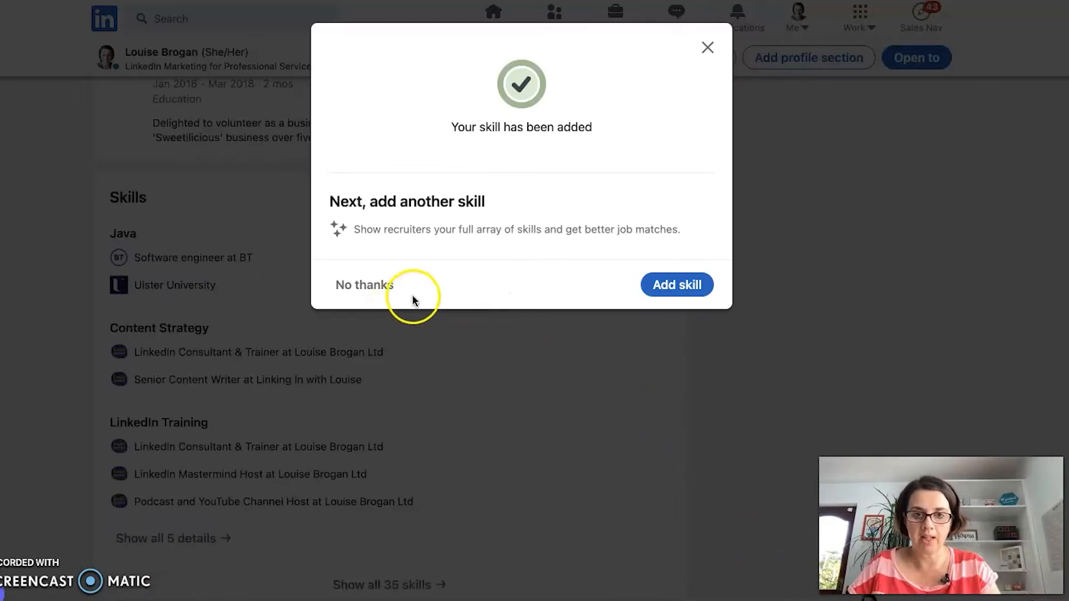
{"action": "left_click", "coordinate": [364, 285]}
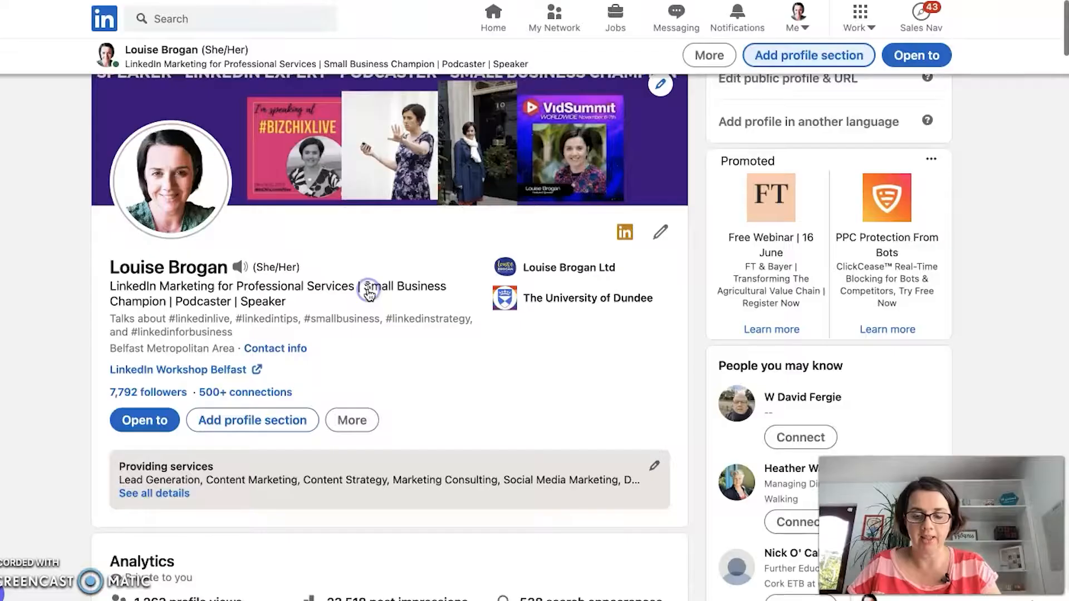
{"action": "scroll", "scroll_direction": "down", "scroll_amount": 3}
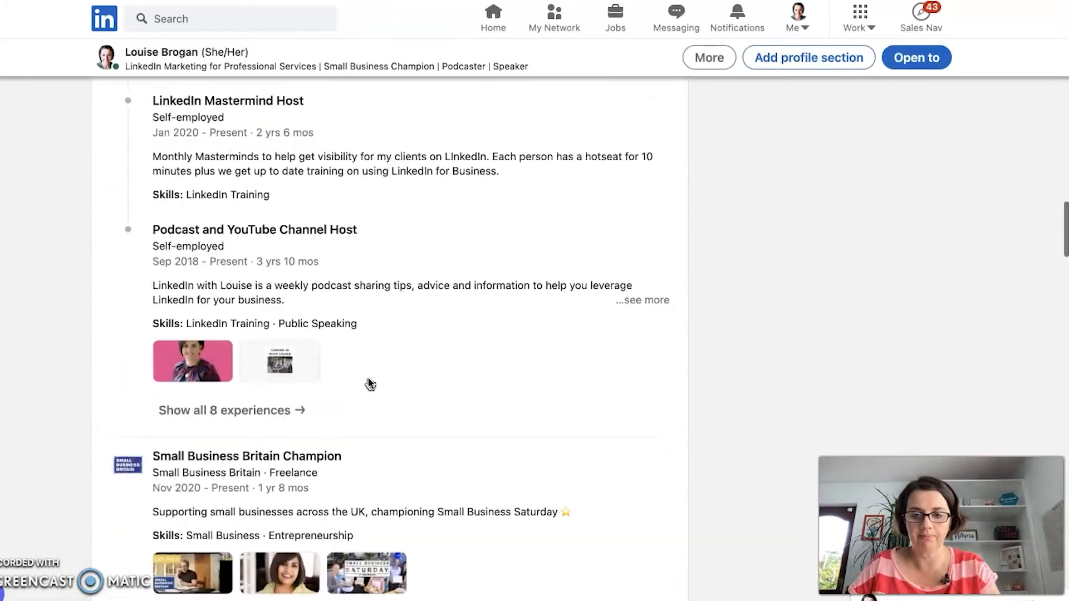
{"action": "scroll", "scroll_direction": "down", "scroll_amount": 3}
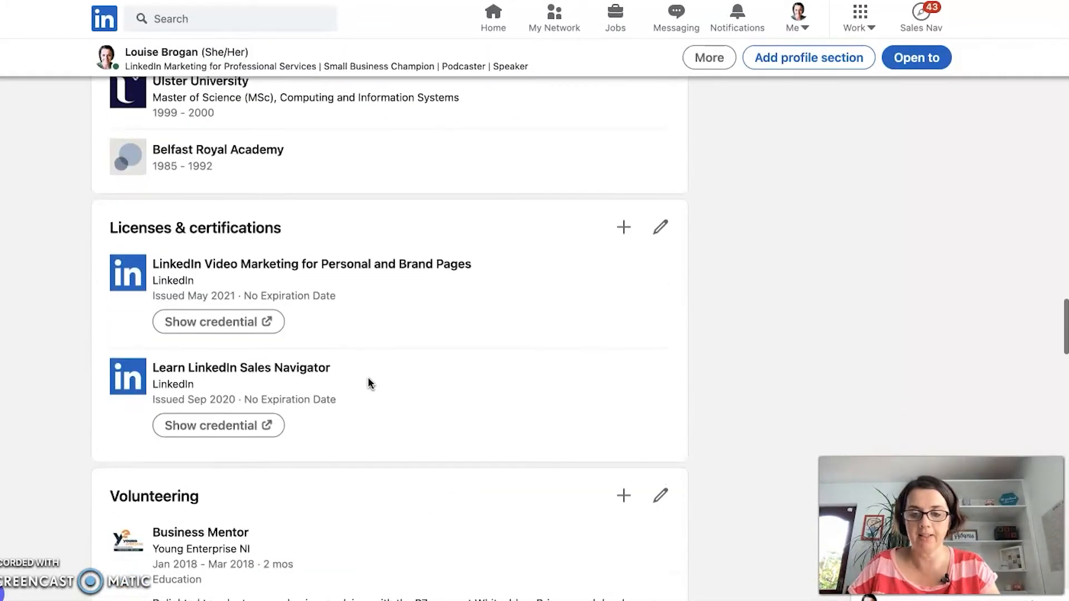
{"action": "scroll", "scroll_direction": "down", "scroll_amount": 3}
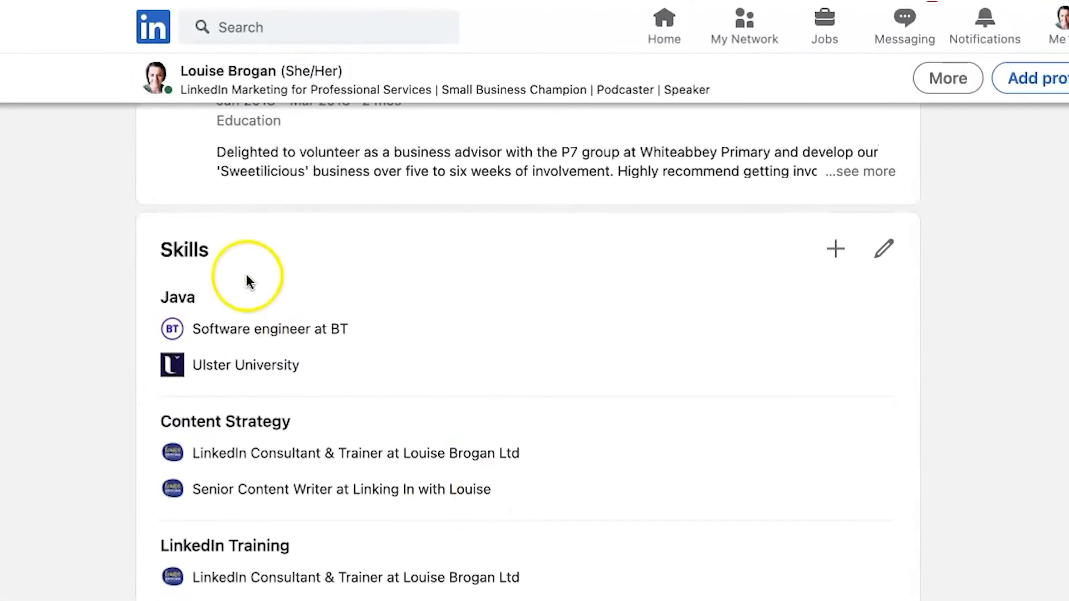
{"action": "mouse_move", "coordinate": [239, 321]}
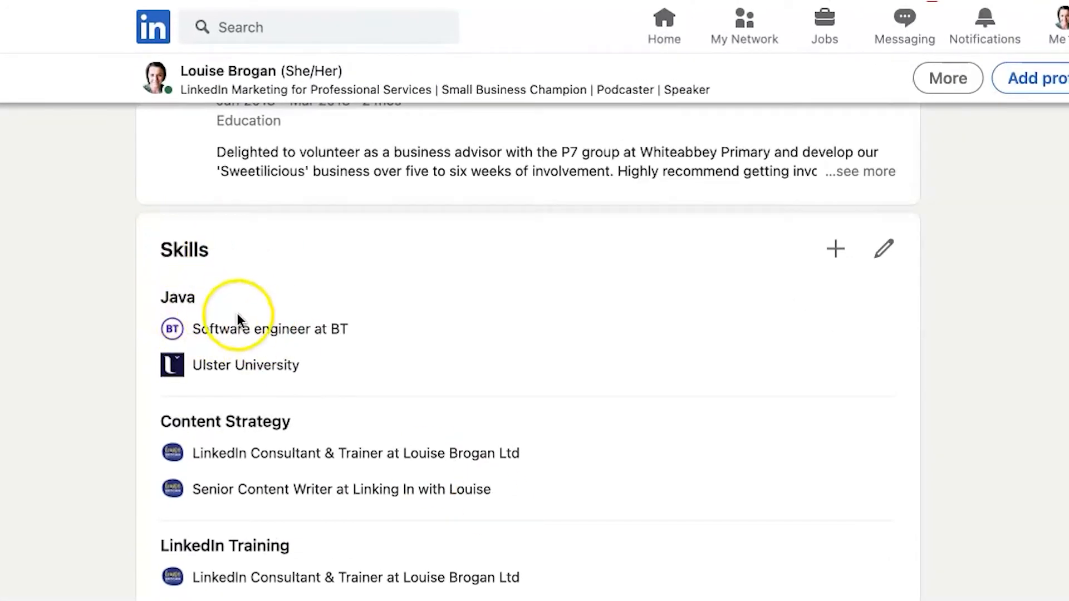
{"action": "mouse_move", "coordinate": [301, 335]}
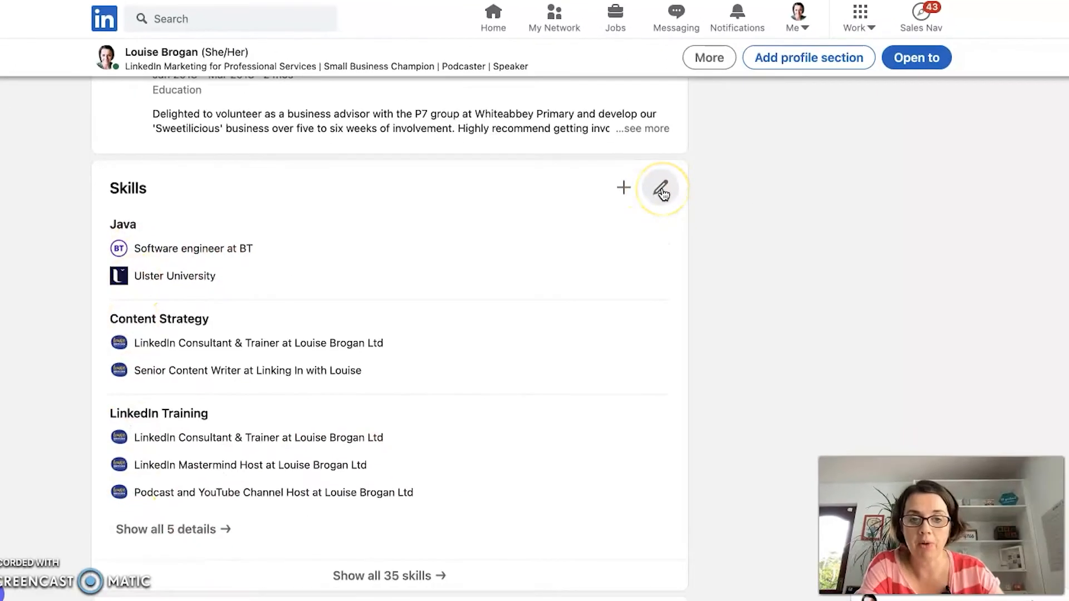
Untick BT and Ulster University on Java, then delete the skill and confirm
{"action": "left_click", "coordinate": [659, 188]}
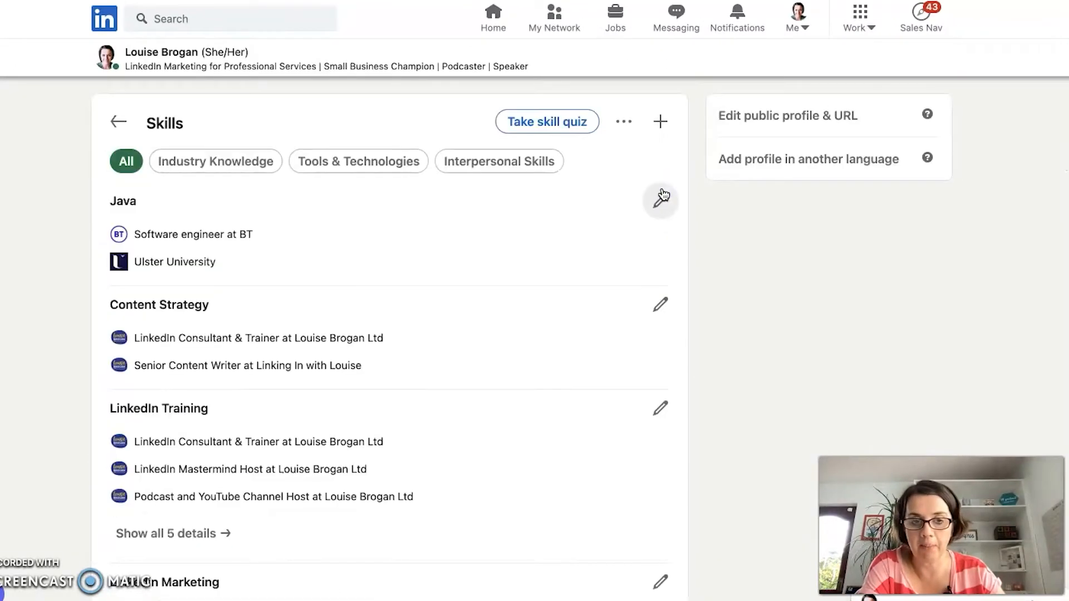
{"action": "mouse_move", "coordinate": [660, 201]}
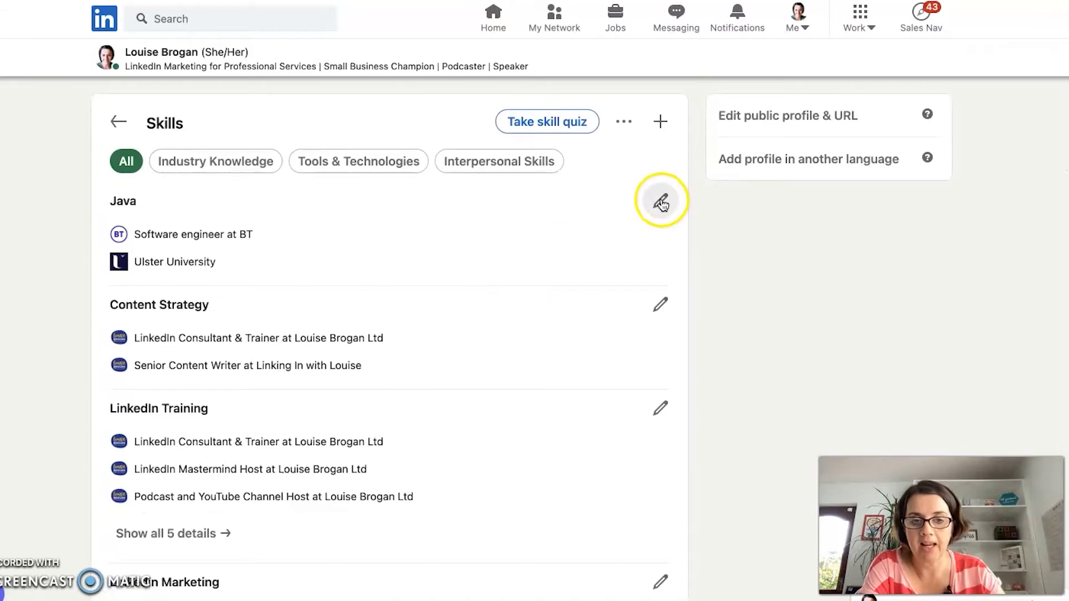
{"action": "left_click", "coordinate": [659, 199]}
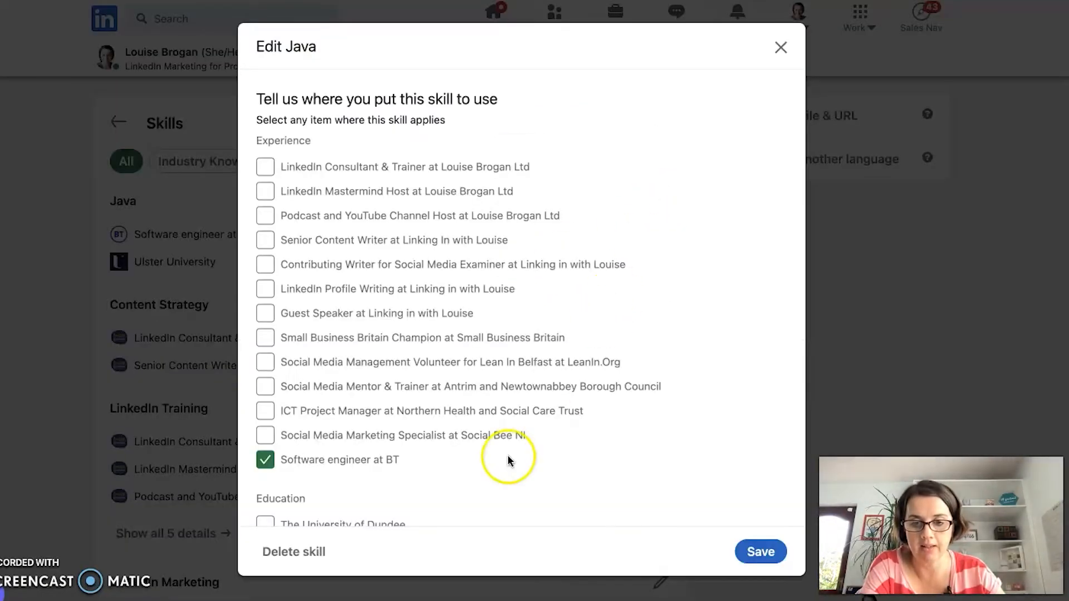
{"action": "left_click", "coordinate": [265, 459]}
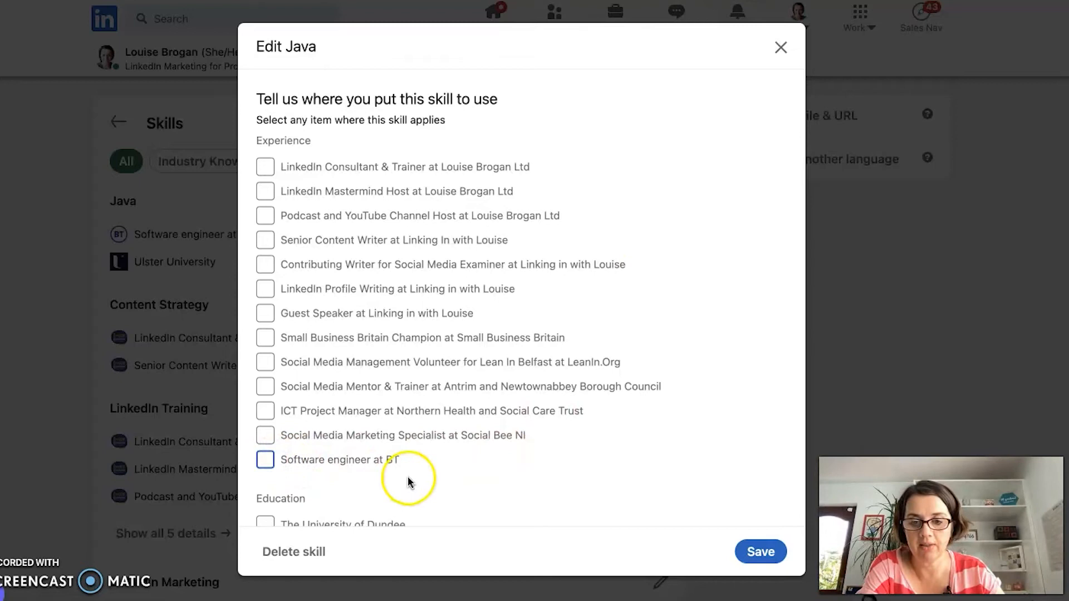
{"action": "left_click", "coordinate": [265, 212]}
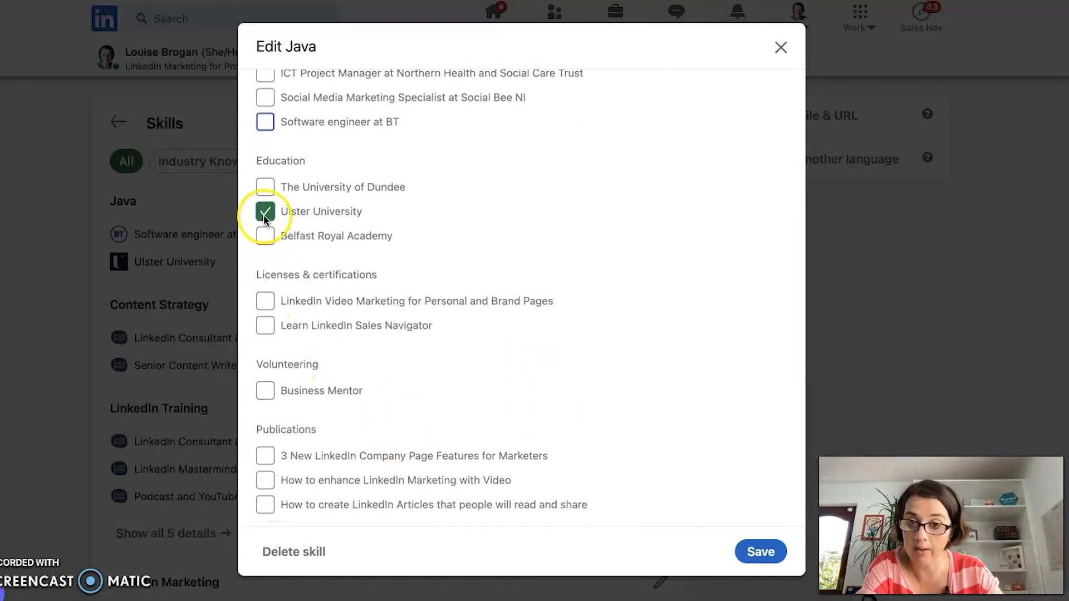
{"action": "left_click", "coordinate": [265, 211]}
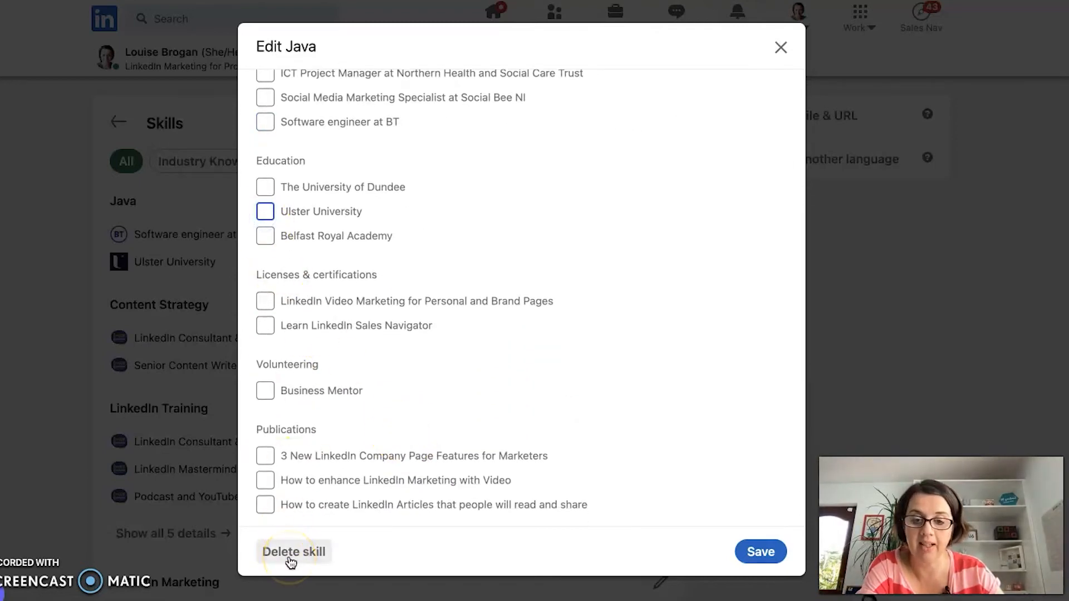
{"action": "left_click", "coordinate": [294, 552]}
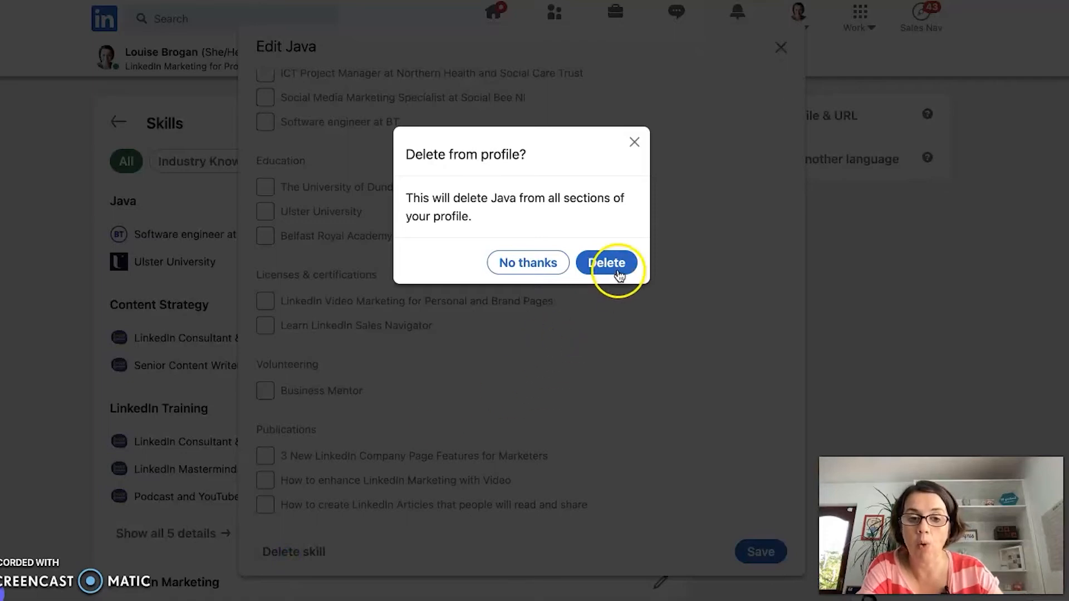
{"action": "left_click", "coordinate": [607, 263]}
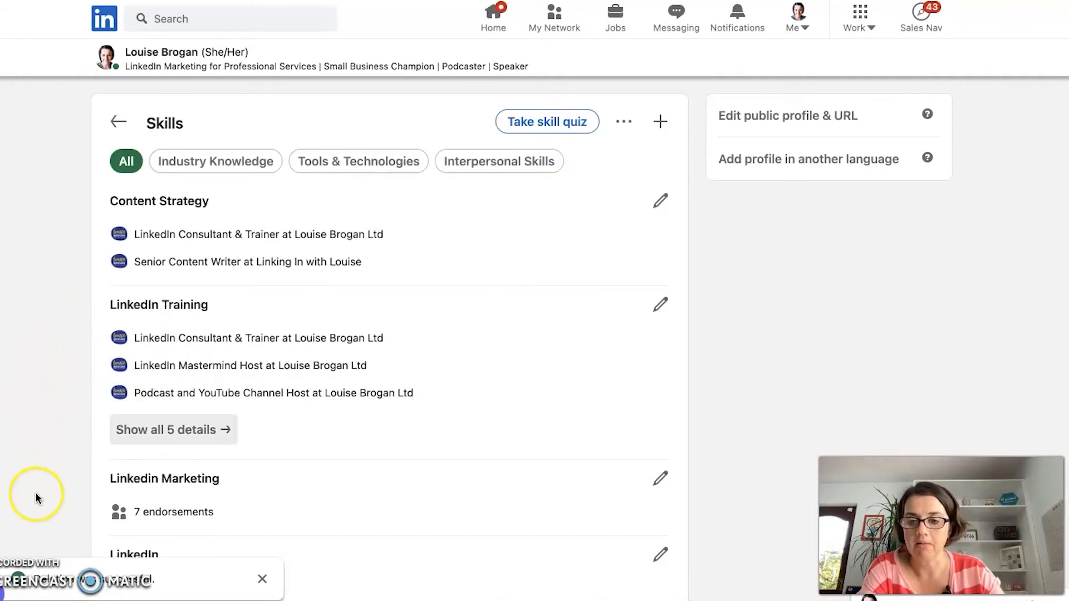
Scroll the Skills page and open the edit form for Marketing Strategy
{"action": "scroll", "scroll_direction": "down", "scroll_amount": 3}
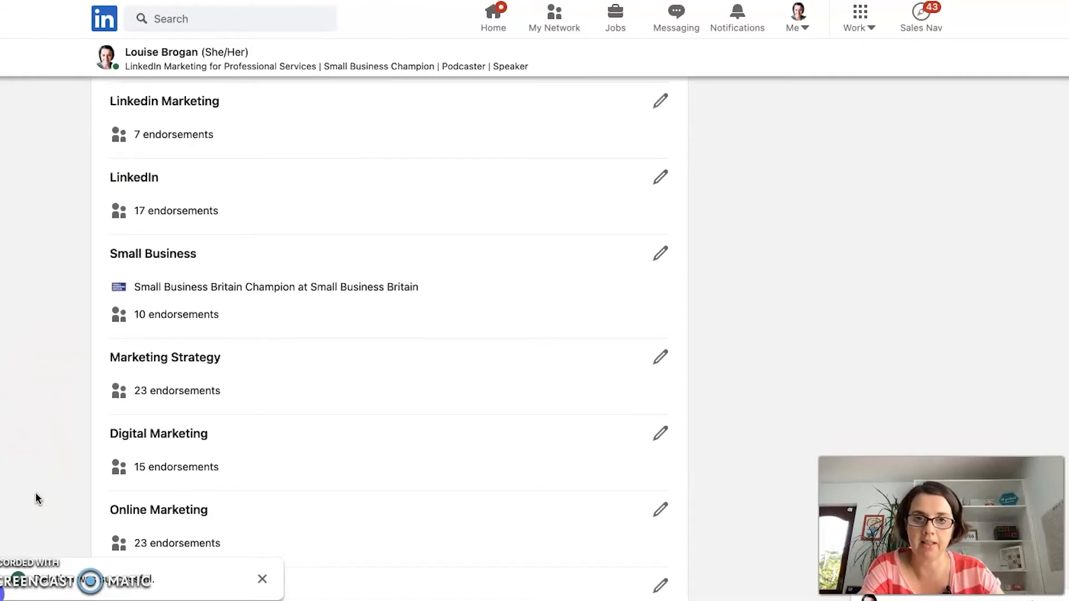
{"action": "scroll", "scroll_direction": "down", "scroll_amount": 3}
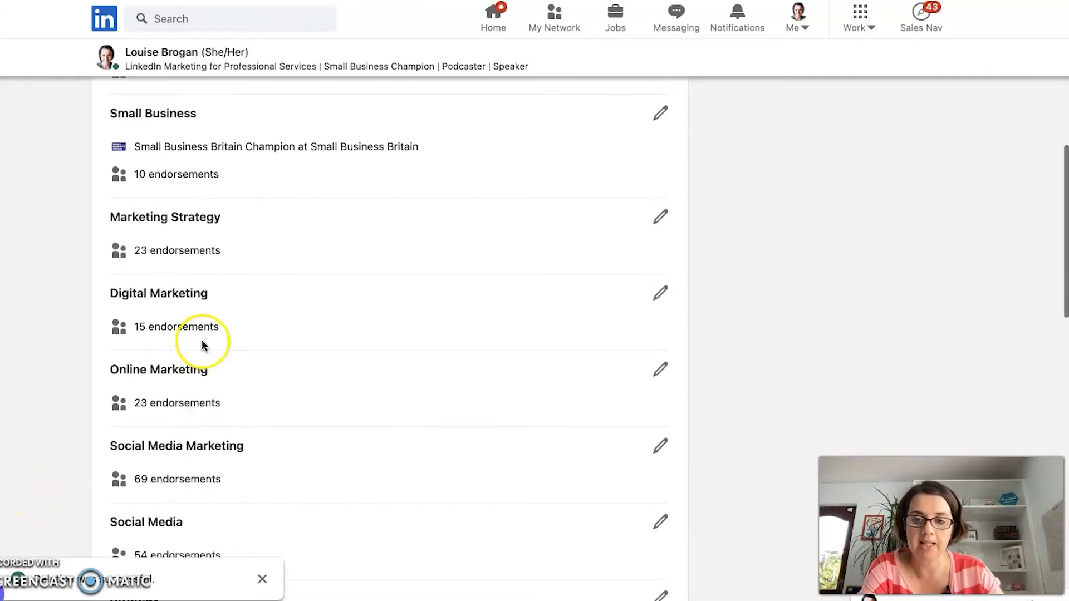
{"action": "mouse_move", "coordinate": [197, 262]}
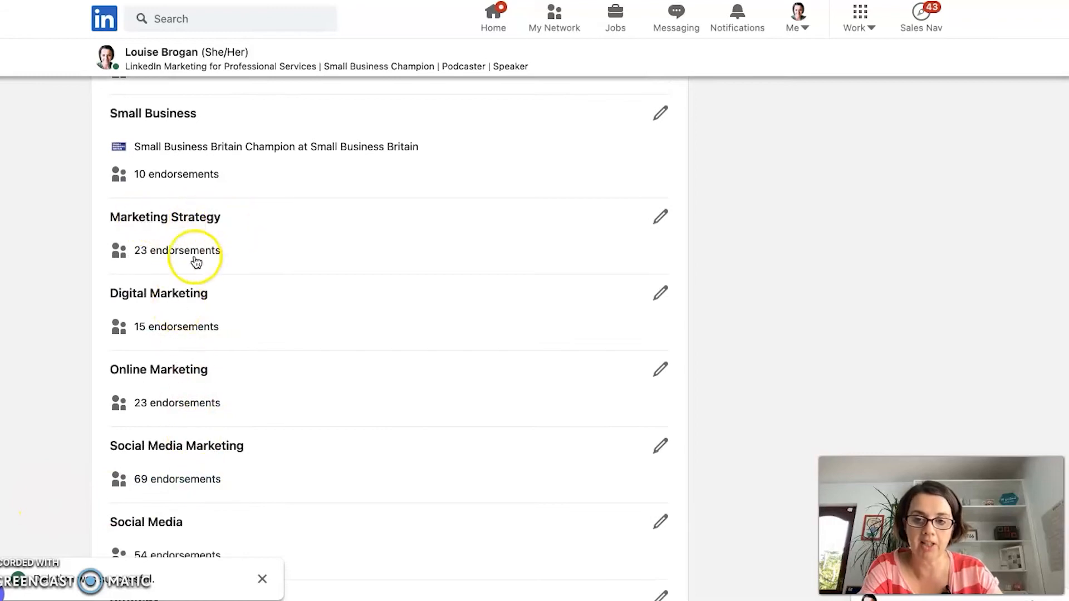
{"action": "mouse_move", "coordinate": [367, 260]}
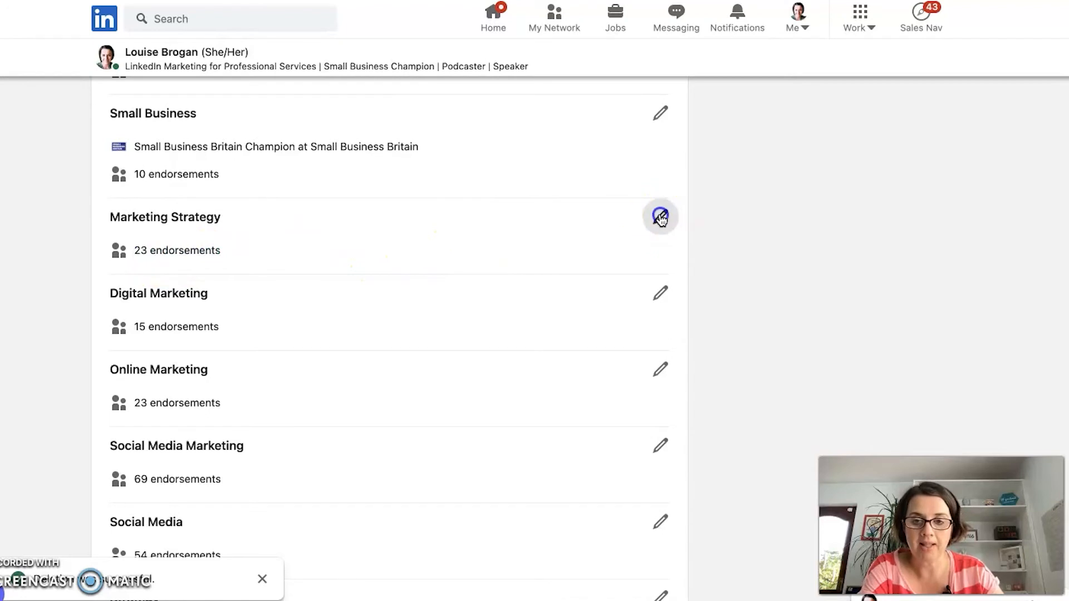
{"action": "left_click", "coordinate": [659, 217]}
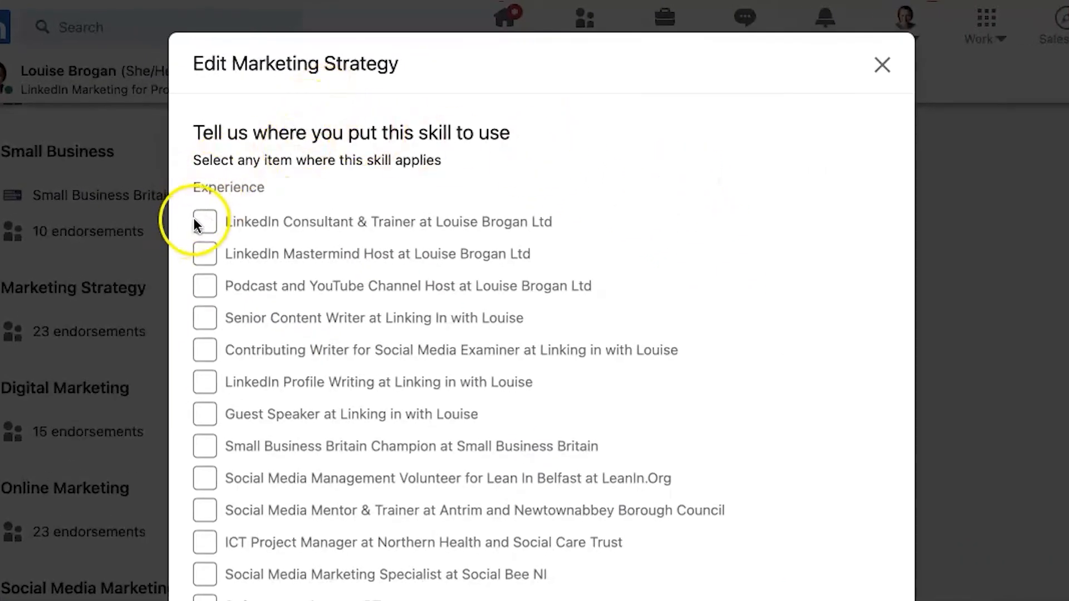
Tick the LinkedIn Consultant & Trainer role and Marketer of the Year award, then save
{"action": "left_click", "coordinate": [205, 221]}
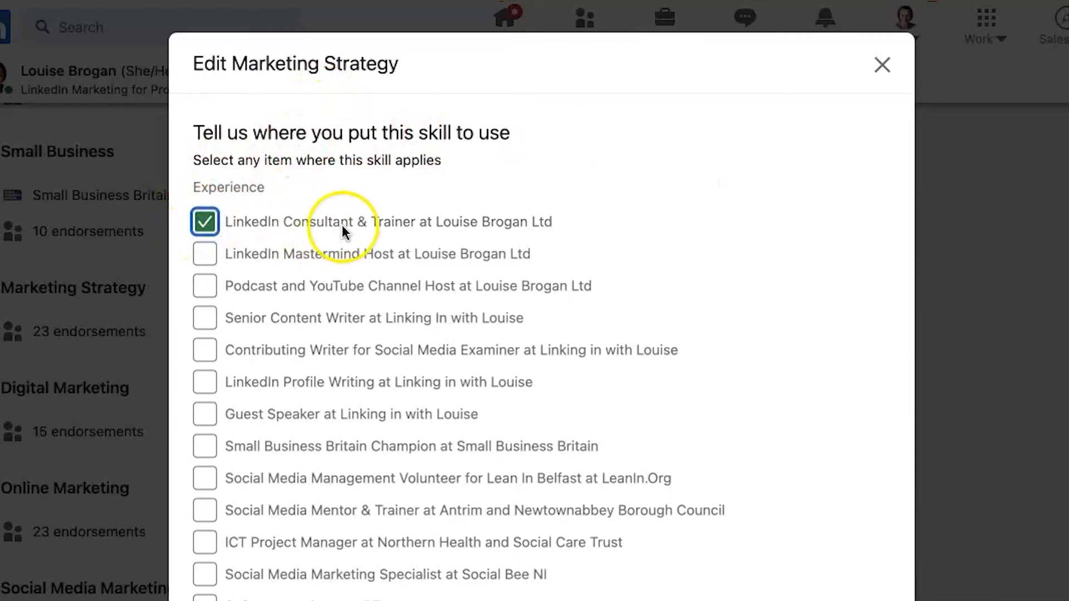
{"action": "scroll", "scroll_direction": "down", "scroll_amount": 3}
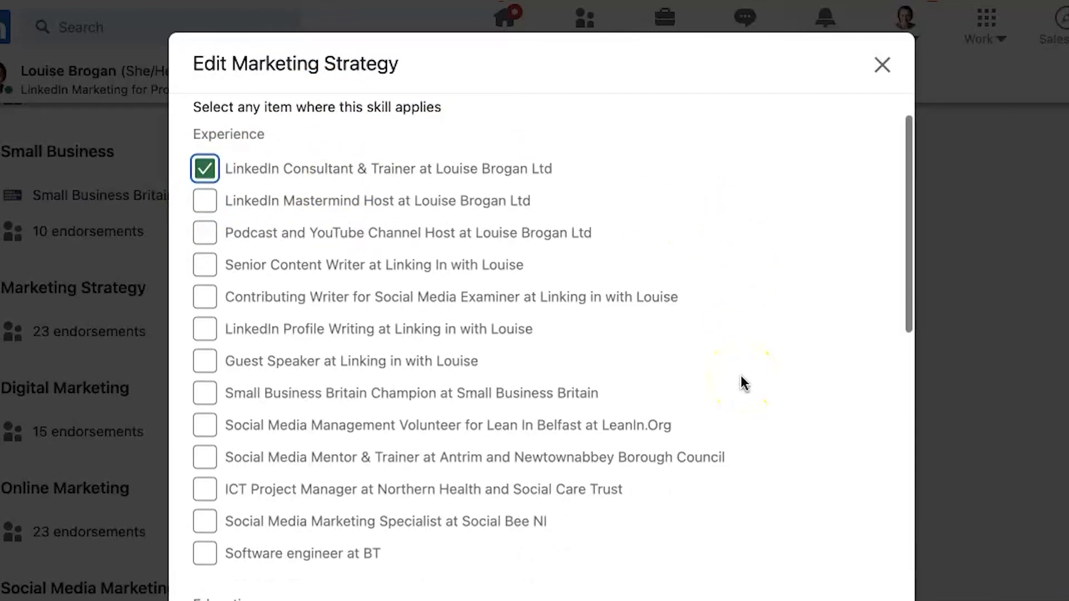
{"action": "scroll", "scroll_direction": "down", "scroll_amount": 3}
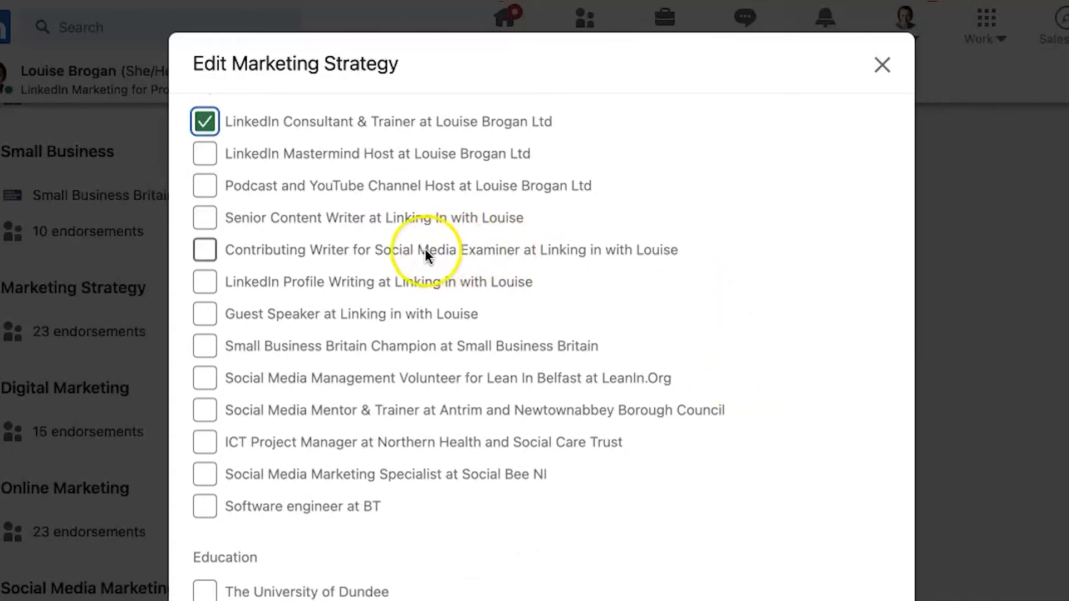
{"action": "mouse_move", "coordinate": [426, 355]}
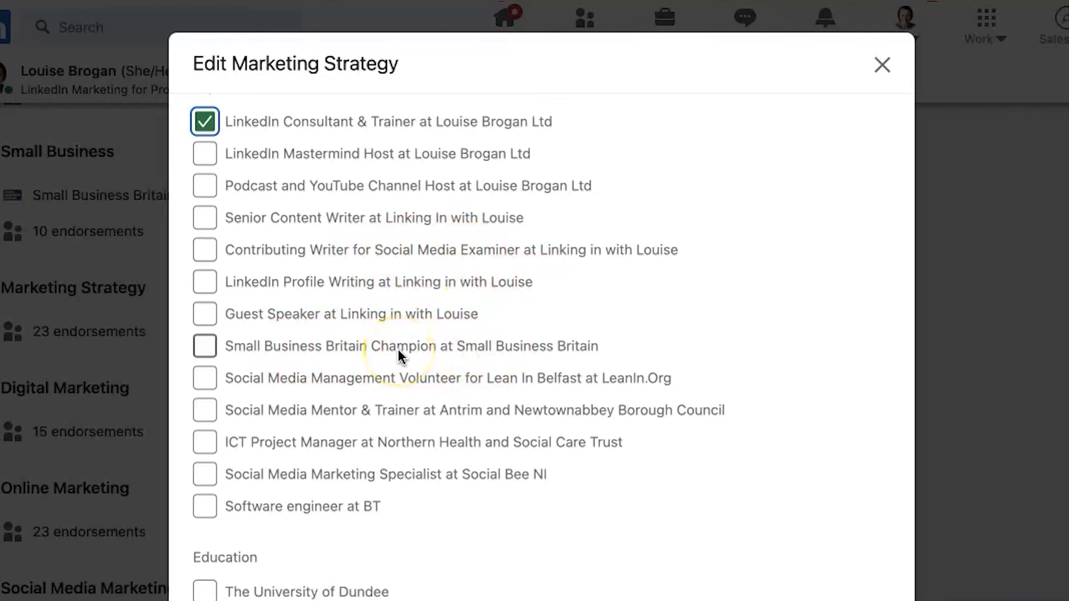
{"action": "mouse_move", "coordinate": [501, 415]}
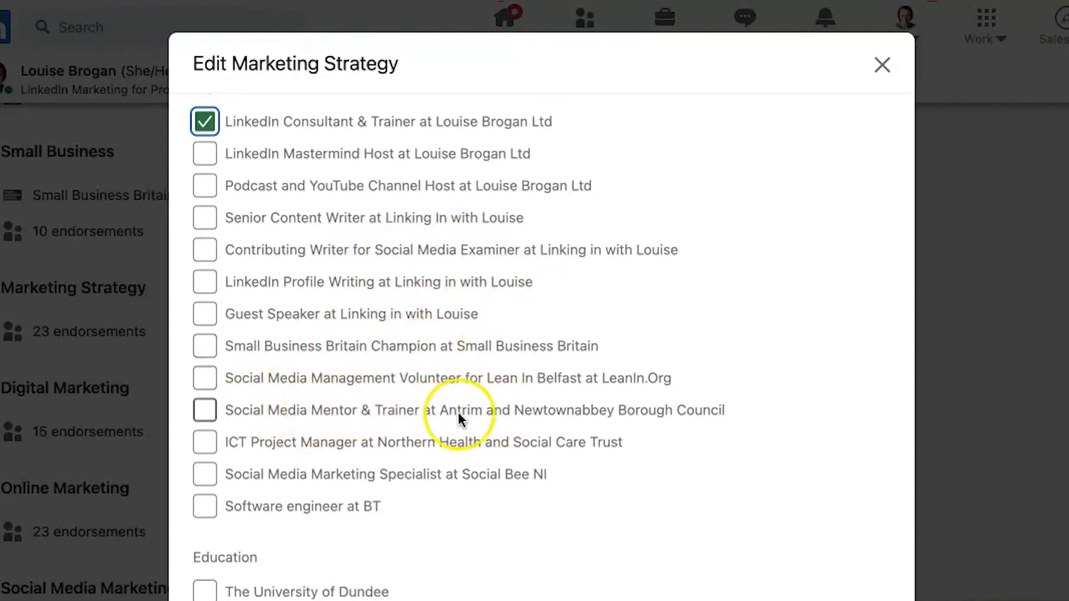
{"action": "scroll", "scroll_direction": "down", "scroll_amount": 3}
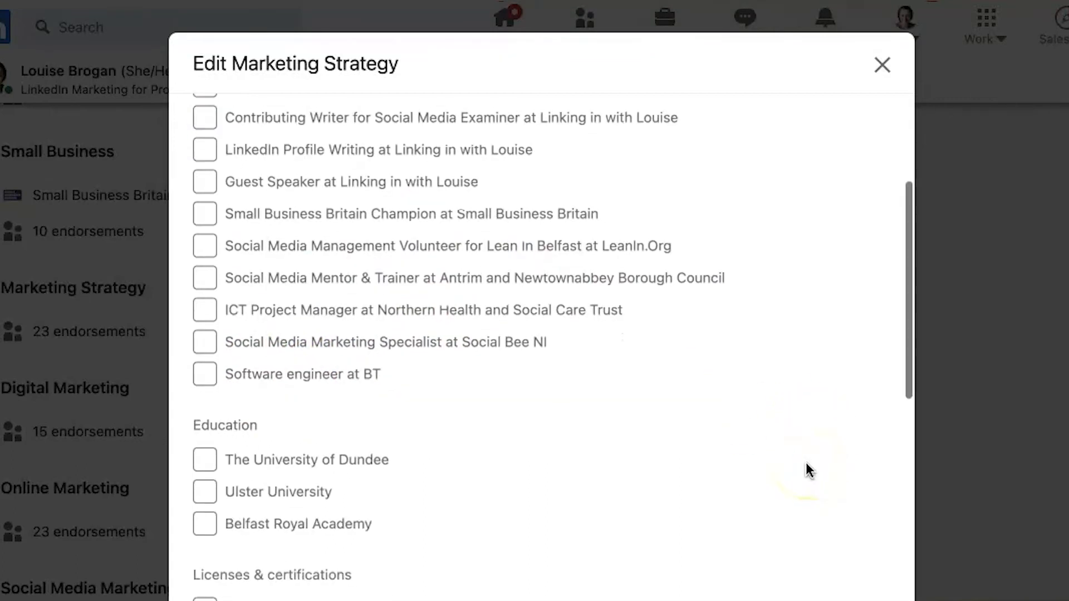
{"action": "scroll", "scroll_direction": "down", "scroll_amount": 3}
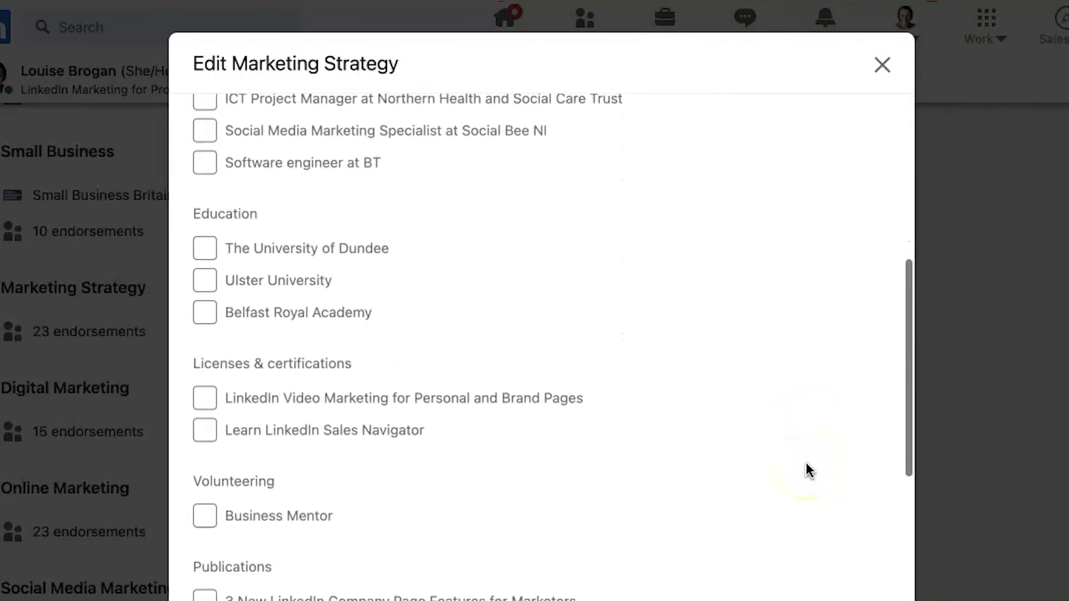
{"action": "scroll", "scroll_direction": "down", "scroll_amount": 3}
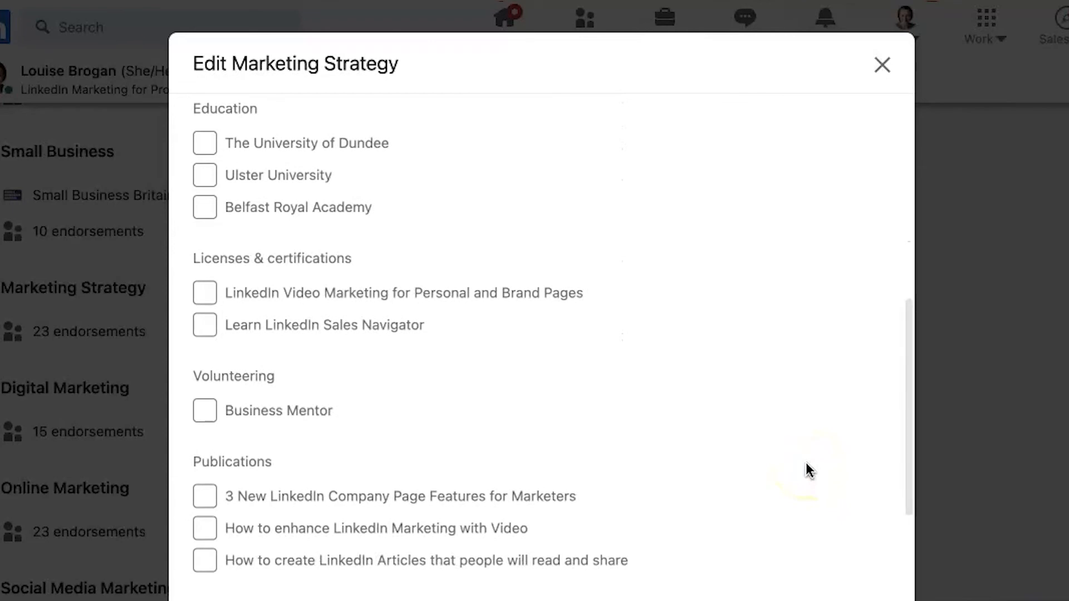
{"action": "scroll", "scroll_direction": "down", "scroll_amount": 3}
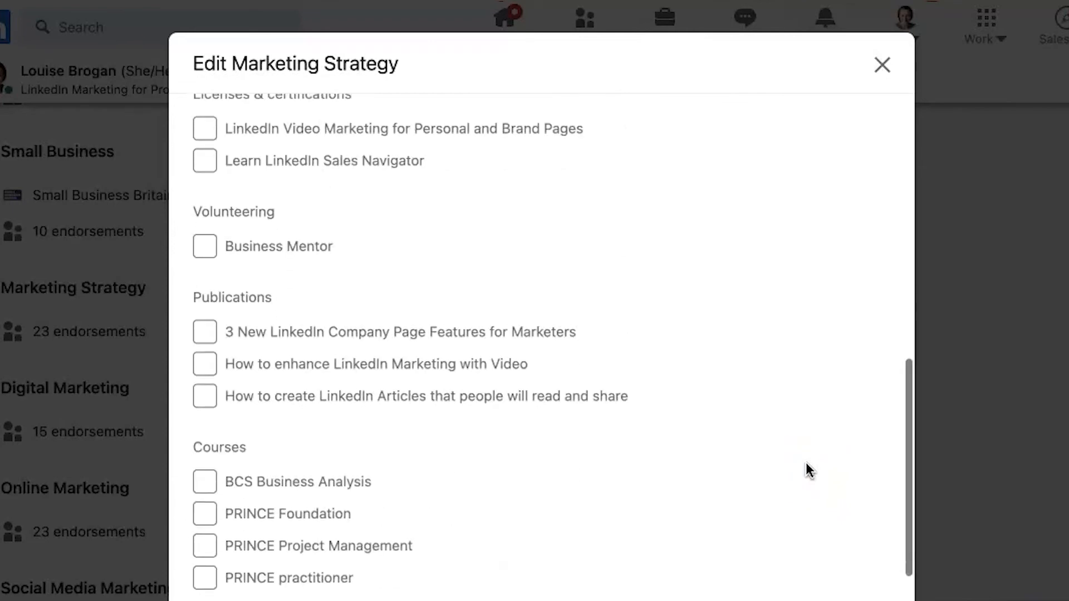
{"action": "scroll", "scroll_direction": "down", "scroll_amount": 3}
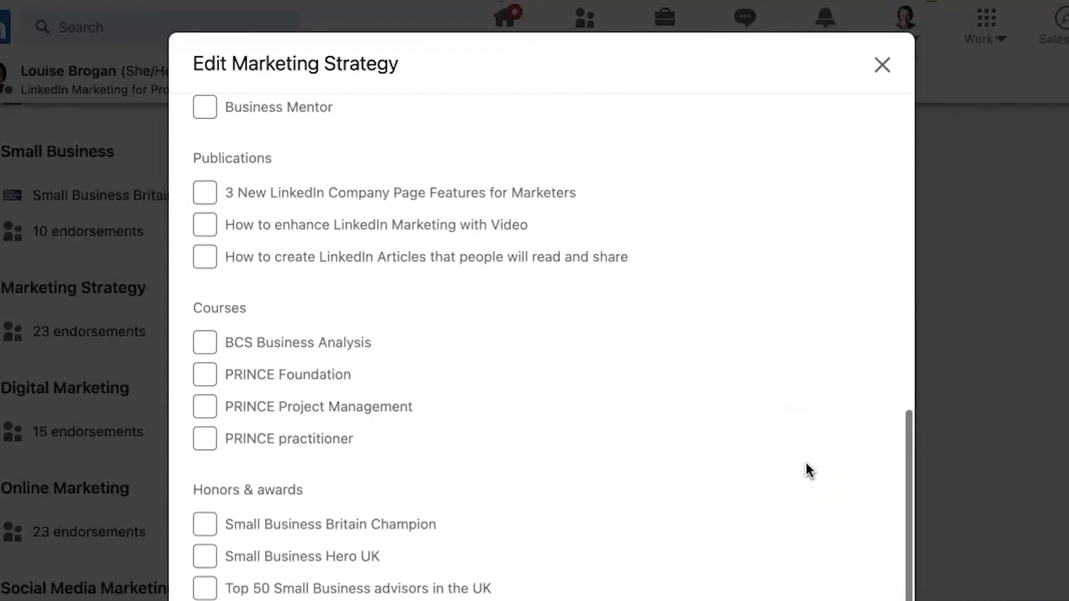
{"action": "scroll", "scroll_direction": "down", "scroll_amount": 3}
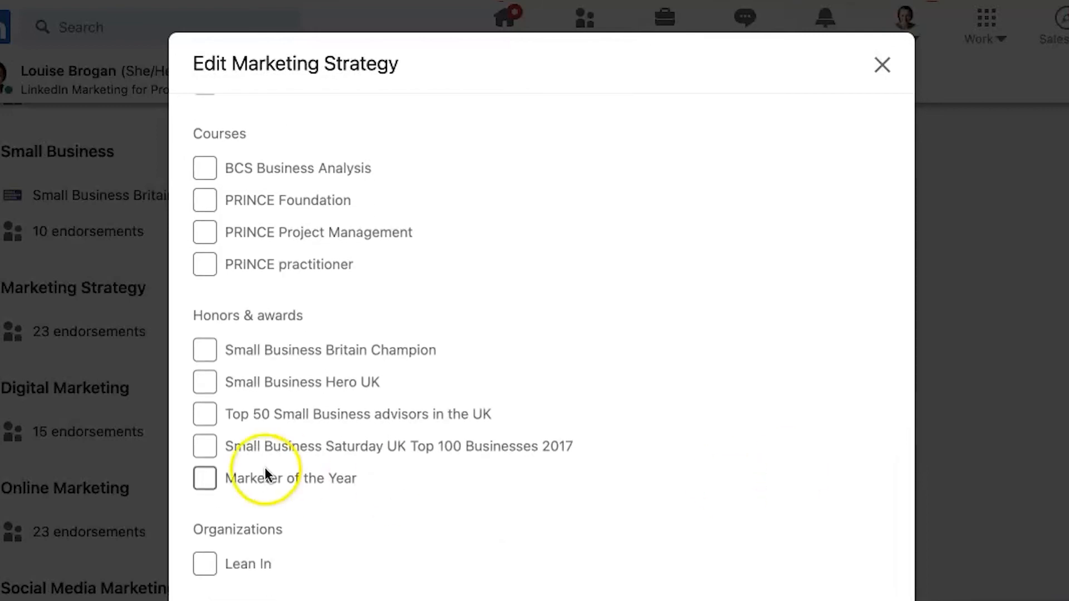
{"action": "left_click", "coordinate": [204, 478]}
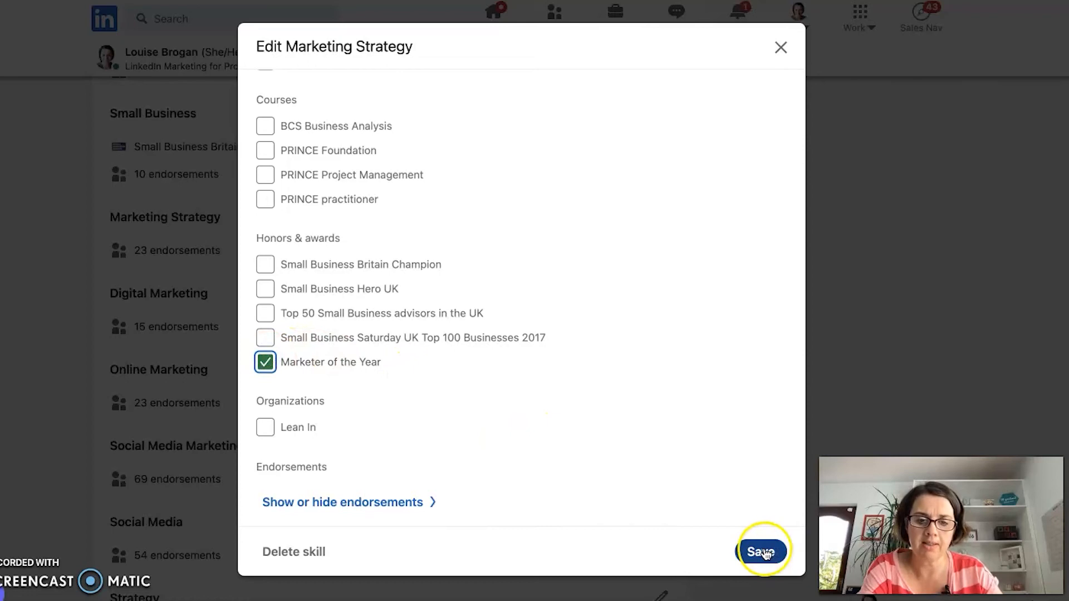
{"action": "left_click", "coordinate": [762, 552]}
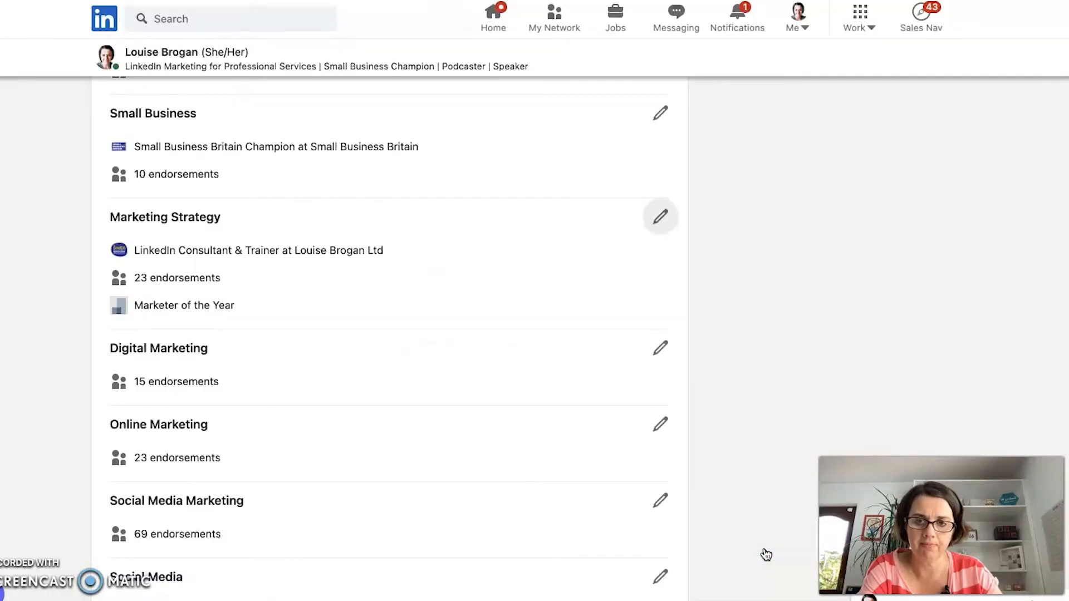
{"action": "scroll", "scroll_direction": "down", "scroll_amount": 3}
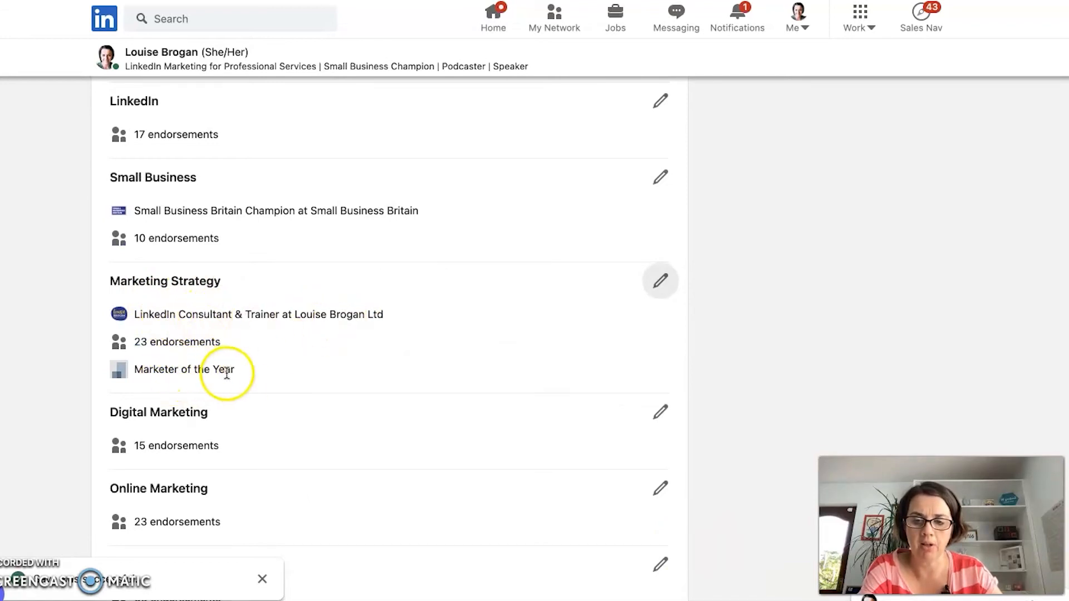
{"action": "mouse_move", "coordinate": [340, 377]}
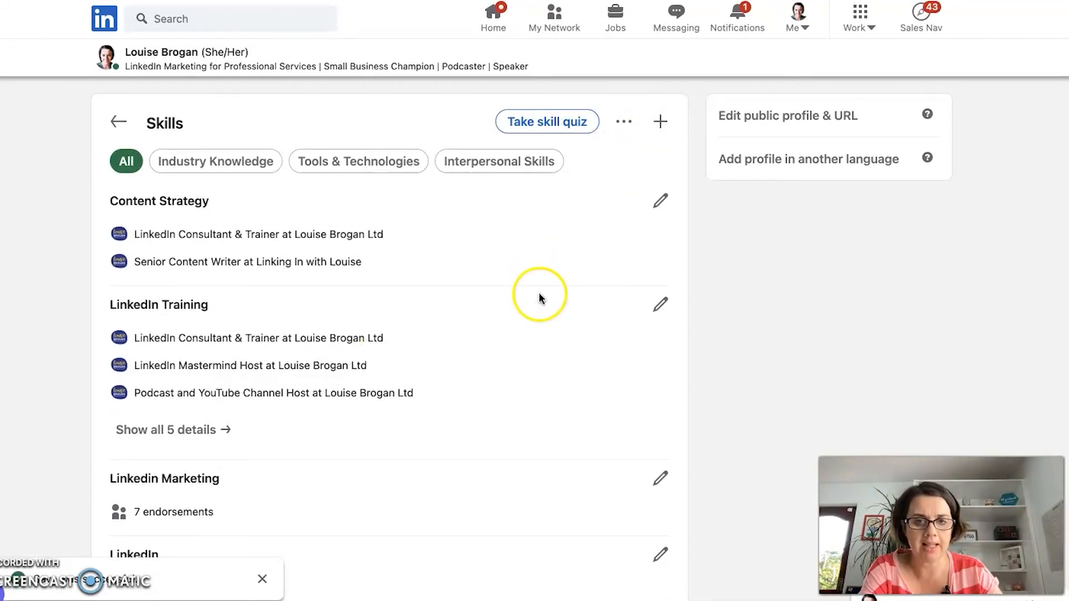
{"action": "scroll", "scroll_direction": "down", "scroll_amount": 3}
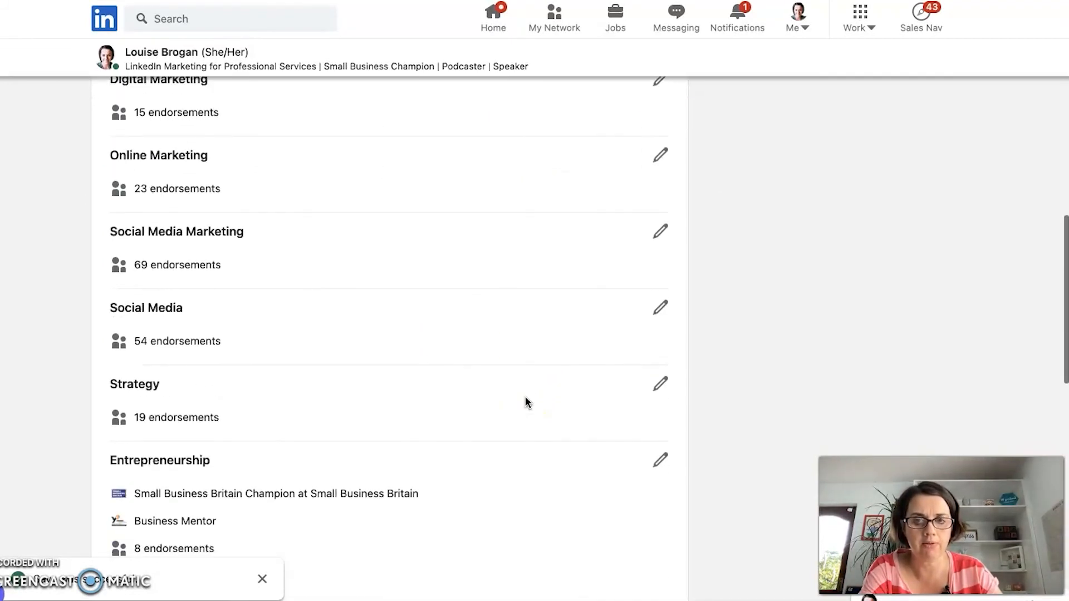
{"action": "scroll", "scroll_direction": "down", "scroll_amount": 3}
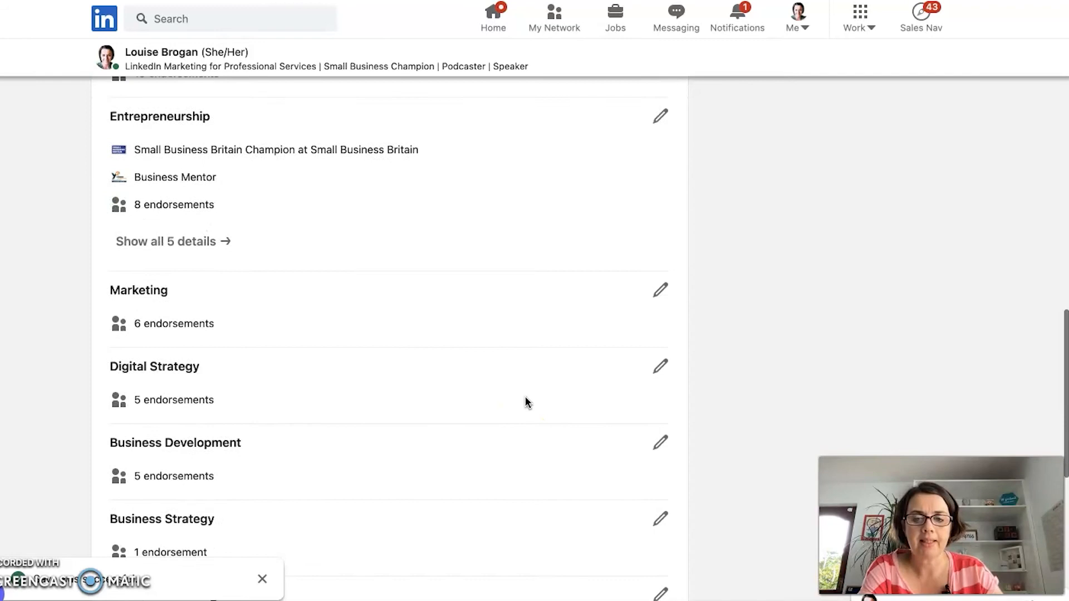
{"action": "scroll", "scroll_direction": "down", "scroll_amount": 3}
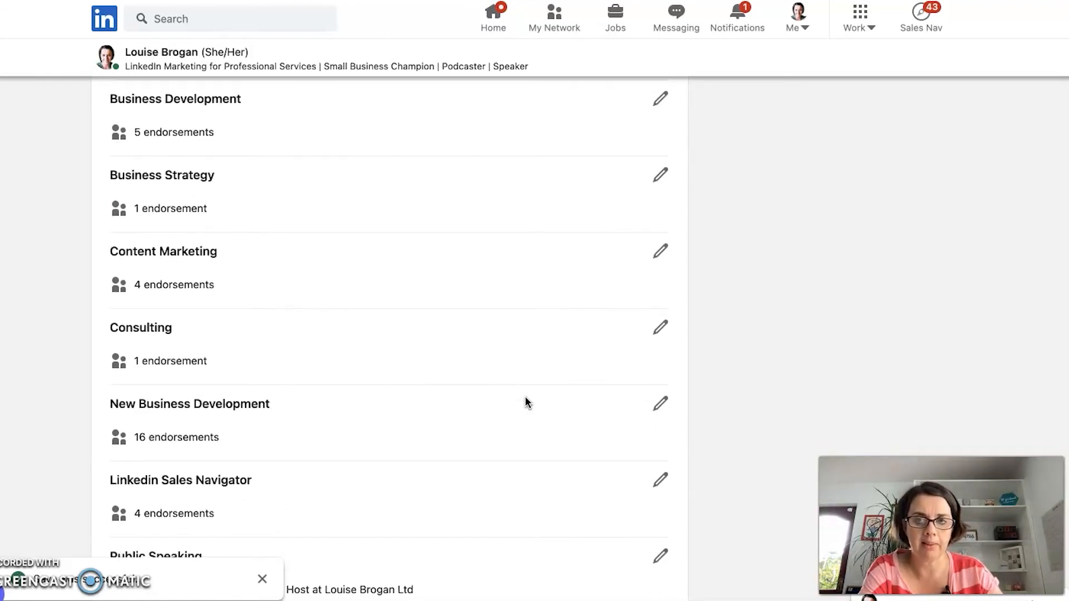
{"action": "scroll", "scroll_direction": "down", "scroll_amount": 3}
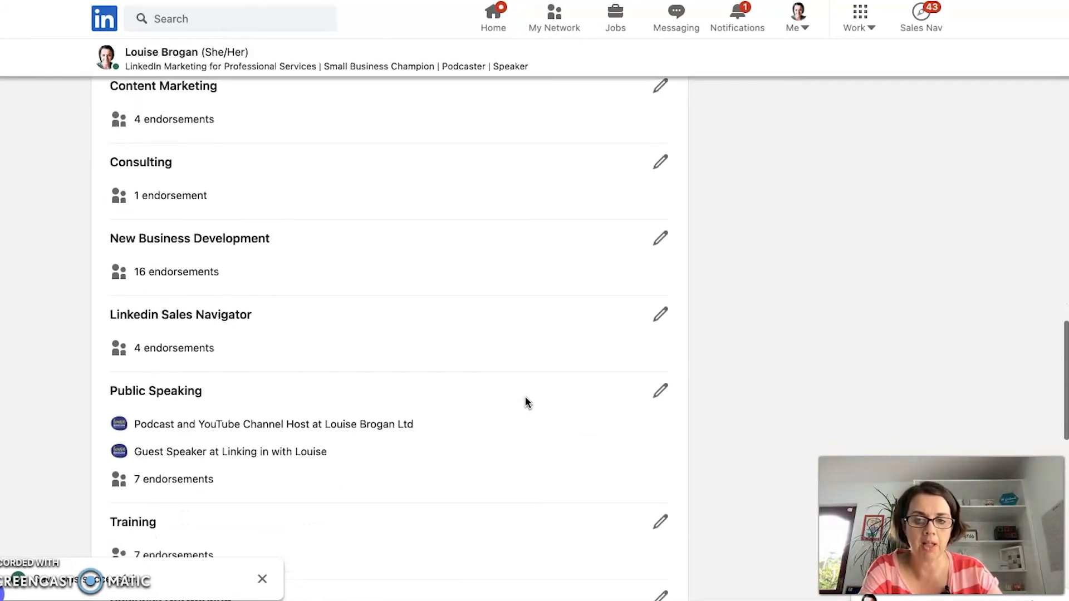
{"action": "scroll", "scroll_direction": "down", "scroll_amount": 3}
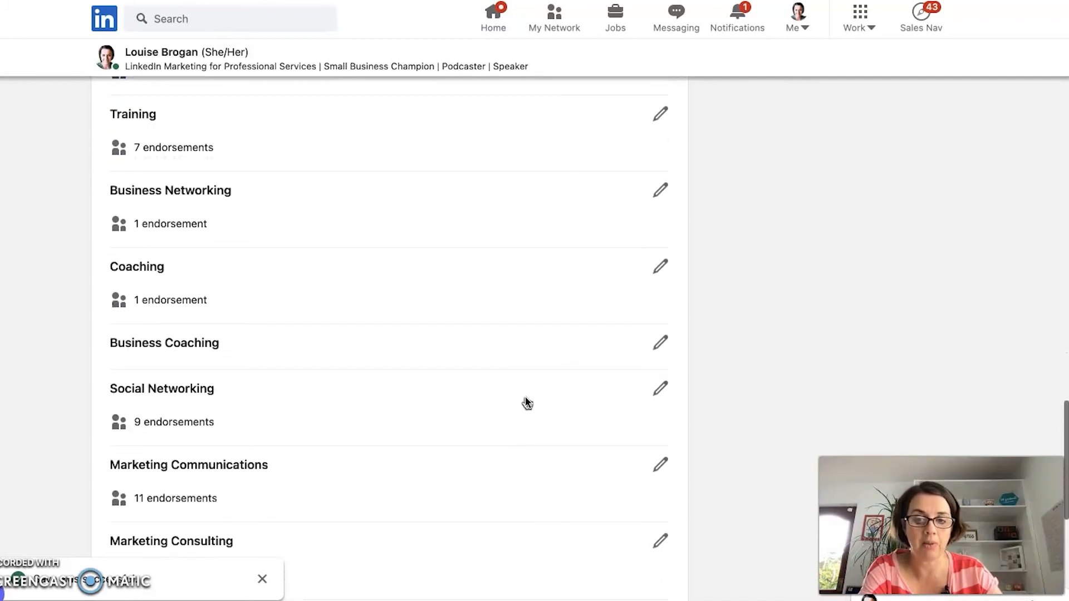
{"action": "scroll", "scroll_direction": "down", "scroll_amount": 3}
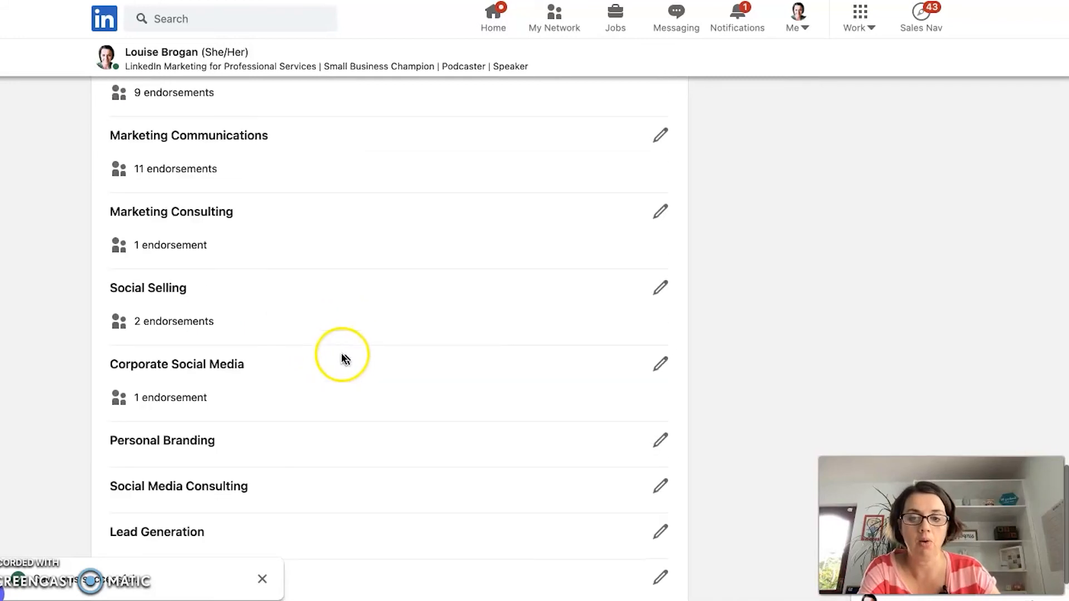
{"action": "scroll", "scroll_direction": "down", "scroll_amount": 3}
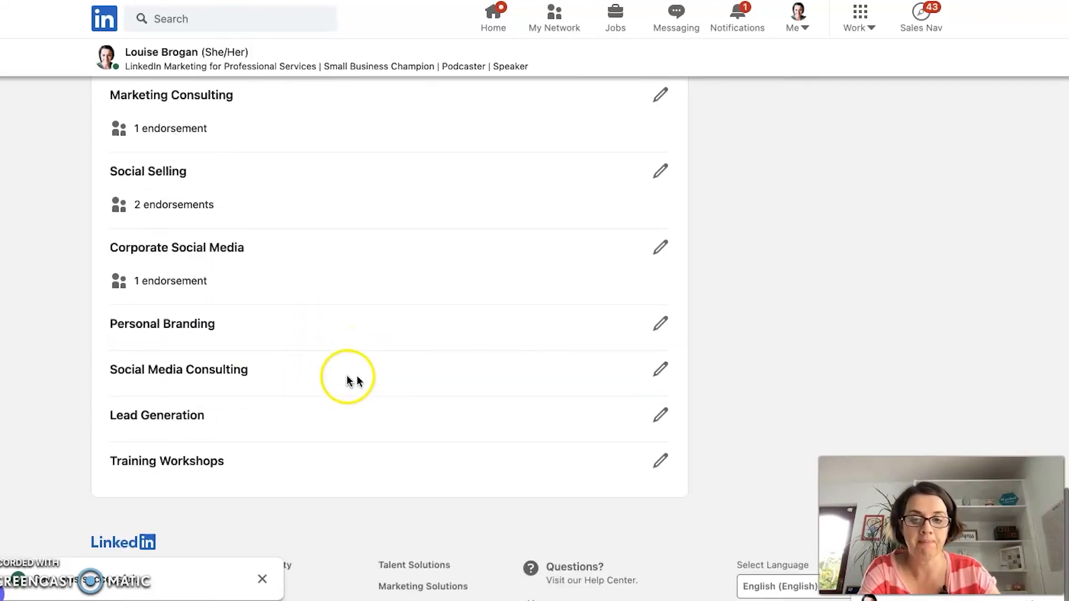
{"action": "mouse_move", "coordinate": [277, 464]}
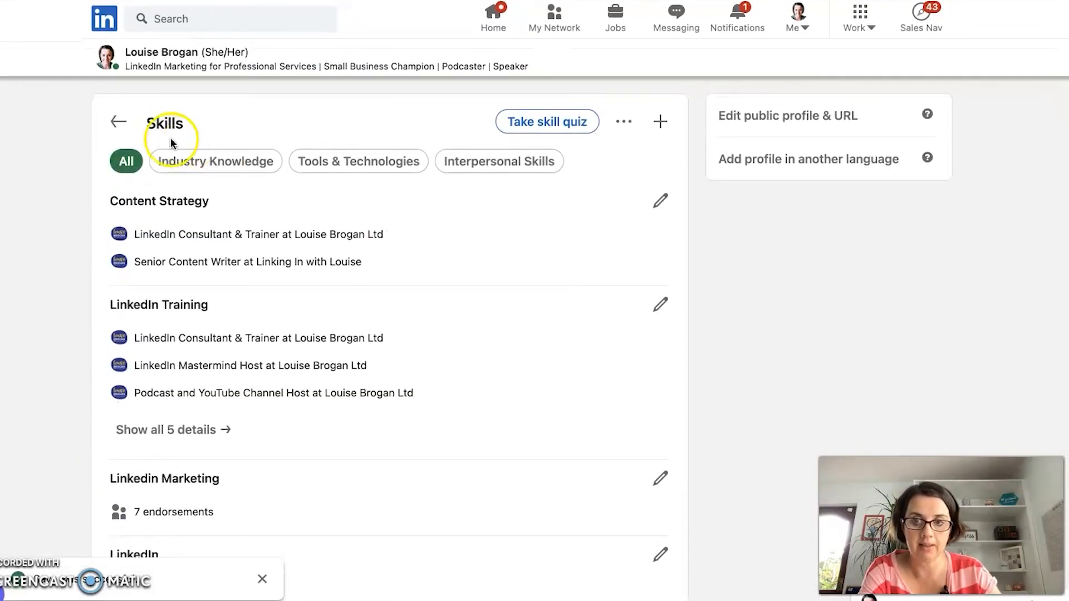
Go back from Skills to the main profile and scroll to the Analytics section
{"action": "left_click", "coordinate": [118, 121]}
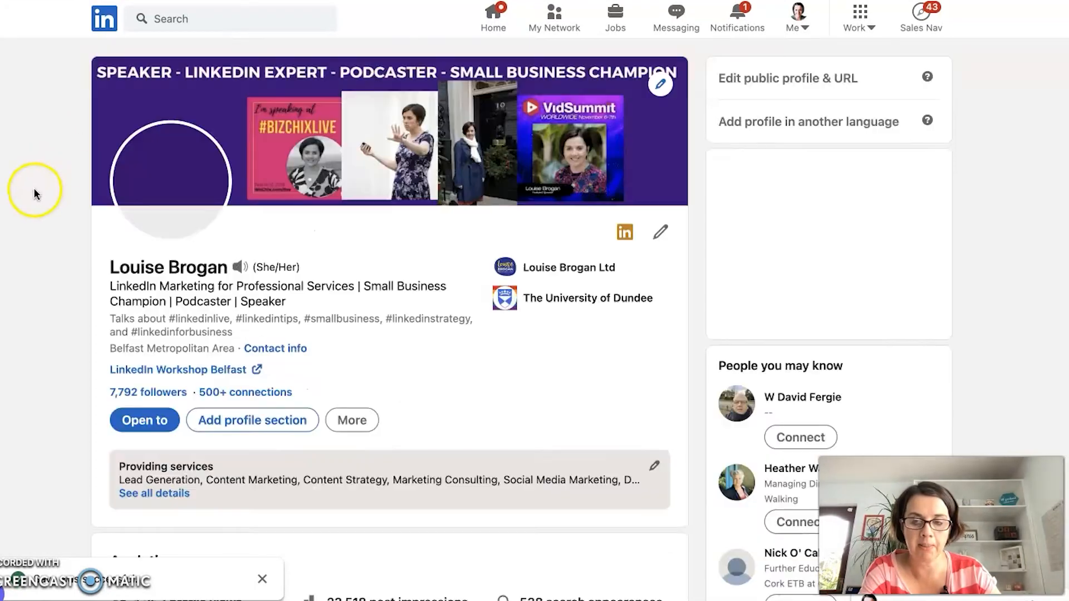
{"action": "scroll", "scroll_direction": "down", "scroll_amount": 3}
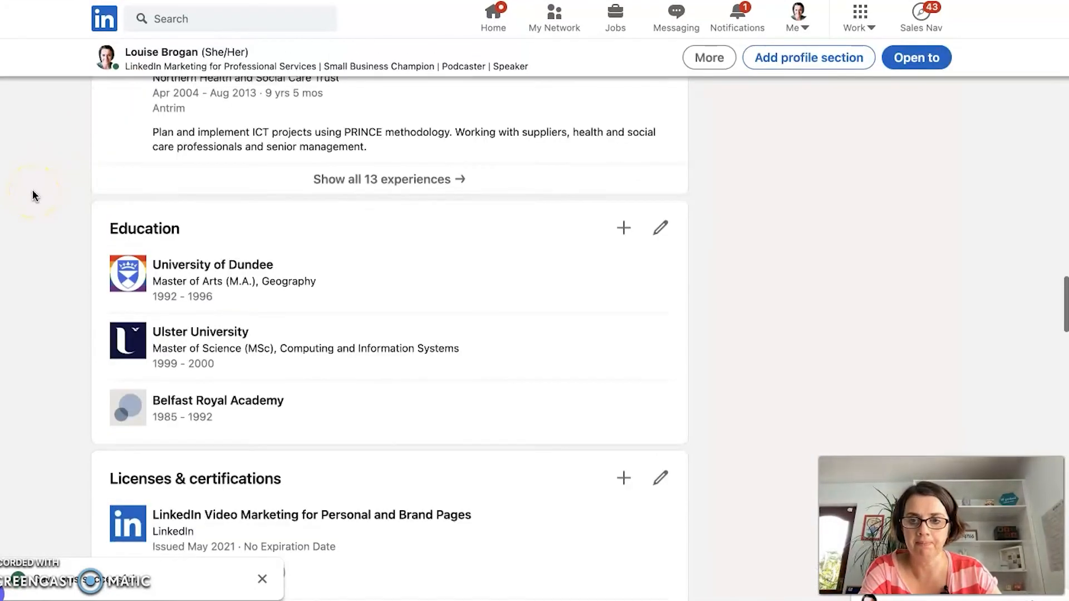
{"action": "scroll", "scroll_direction": "up", "scroll_amount": 3}
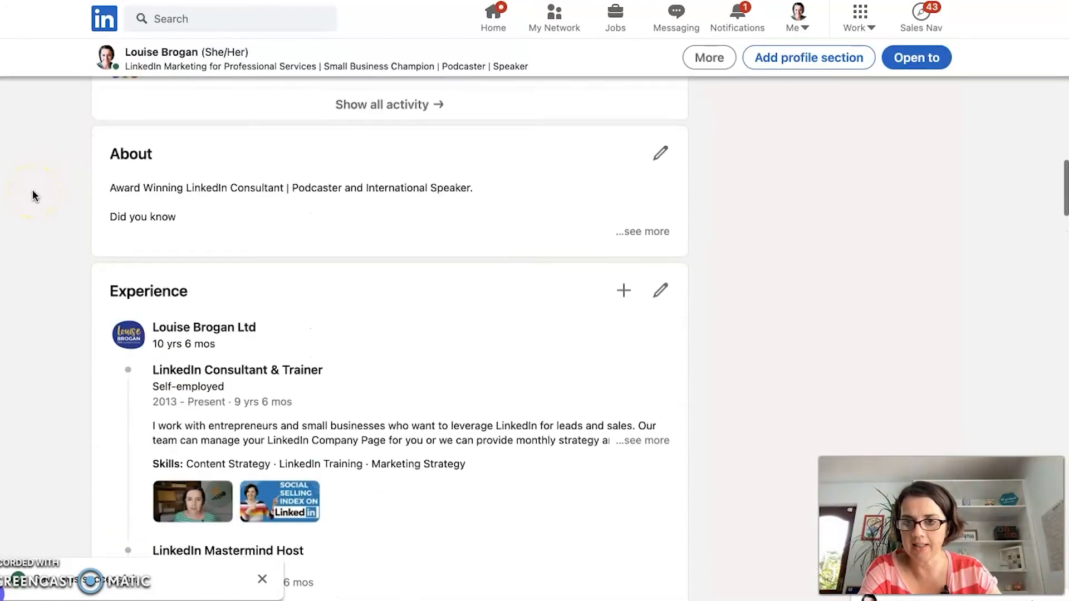
{"action": "scroll", "scroll_direction": "down", "scroll_amount": 3}
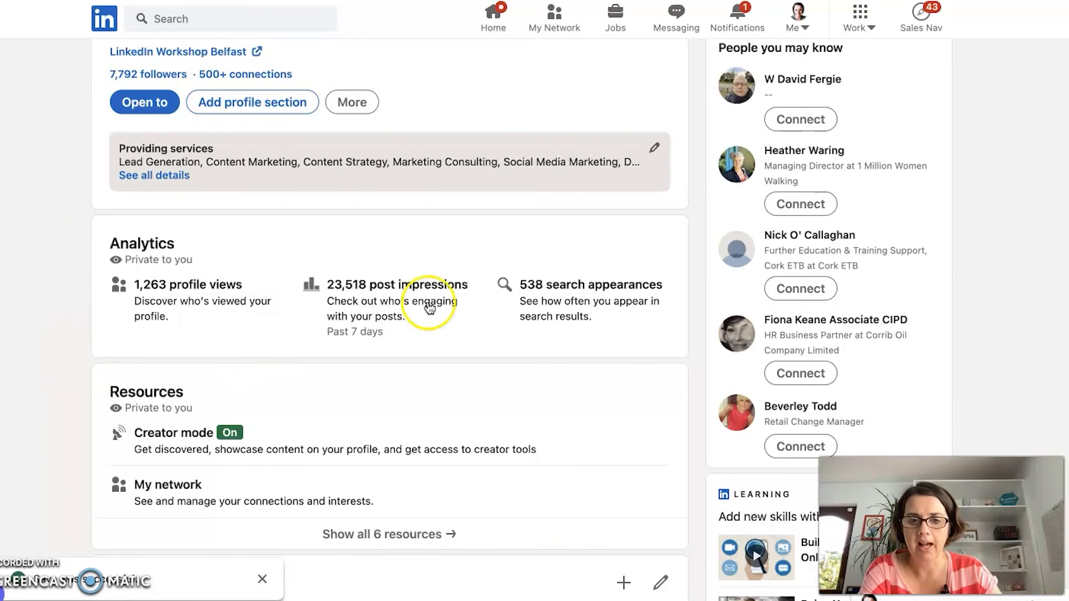
Open the 538 search appearances report and scroll through its keywords and companies
{"action": "left_click", "coordinate": [589, 284]}
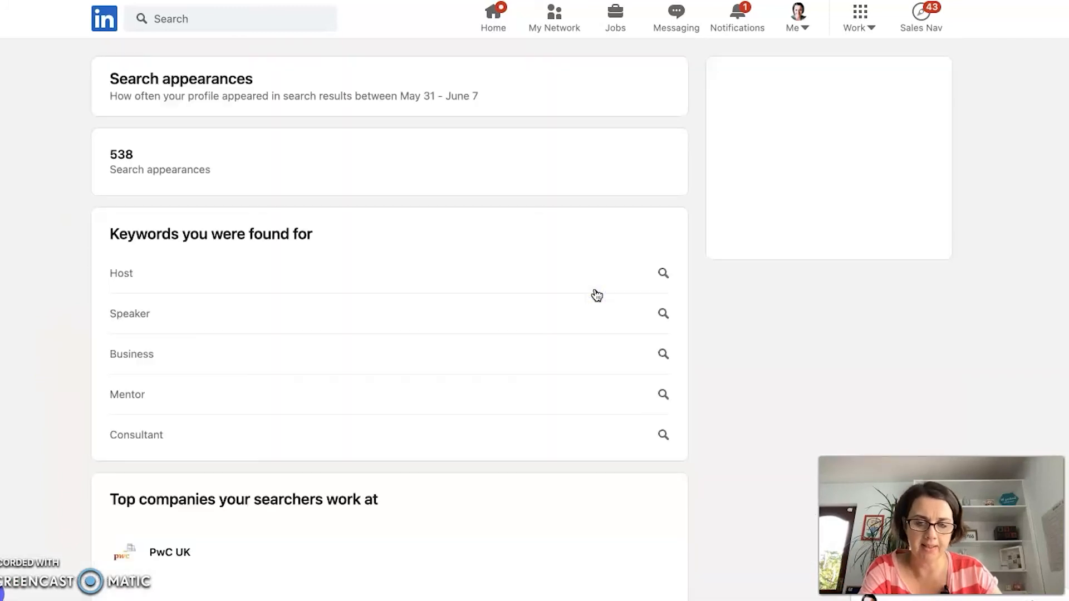
{"action": "scroll", "scroll_direction": "down", "scroll_amount": 3}
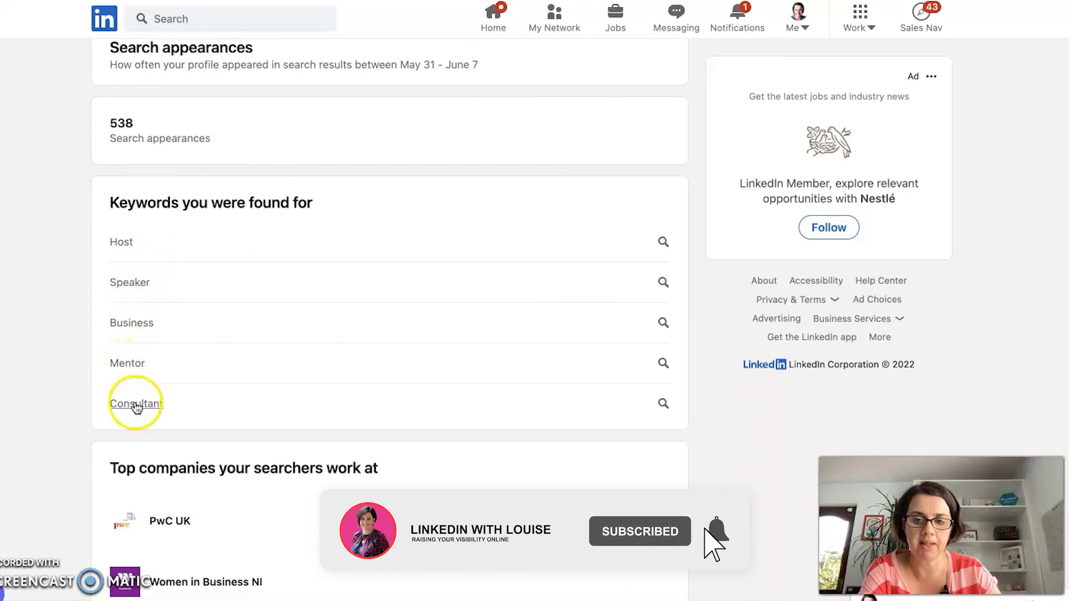
{"action": "scroll", "scroll_direction": "down", "scroll_amount": 3}
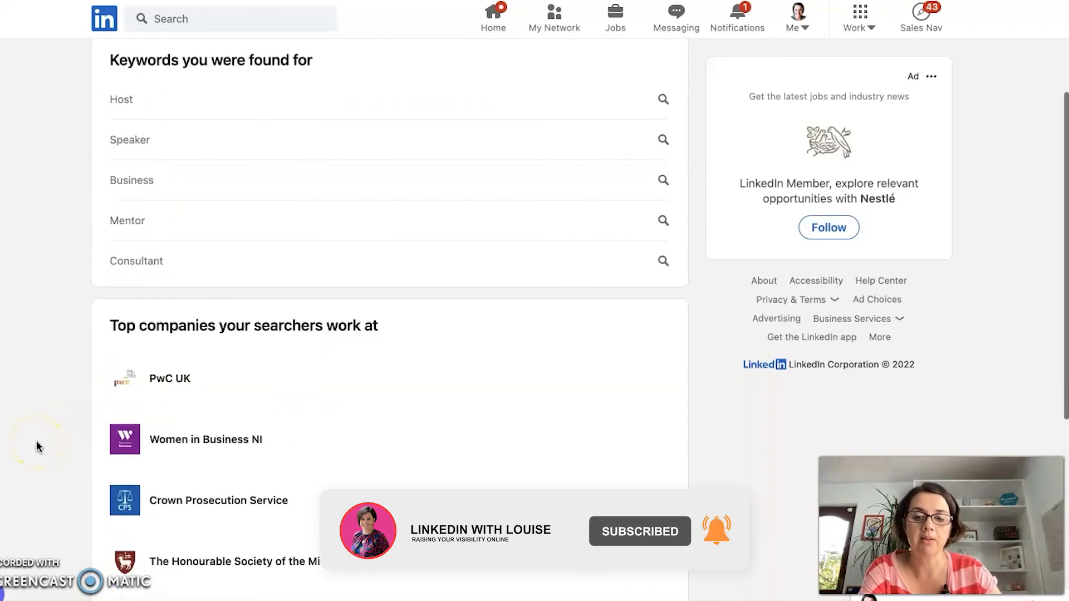
{"action": "scroll", "scroll_direction": "down", "scroll_amount": 3}
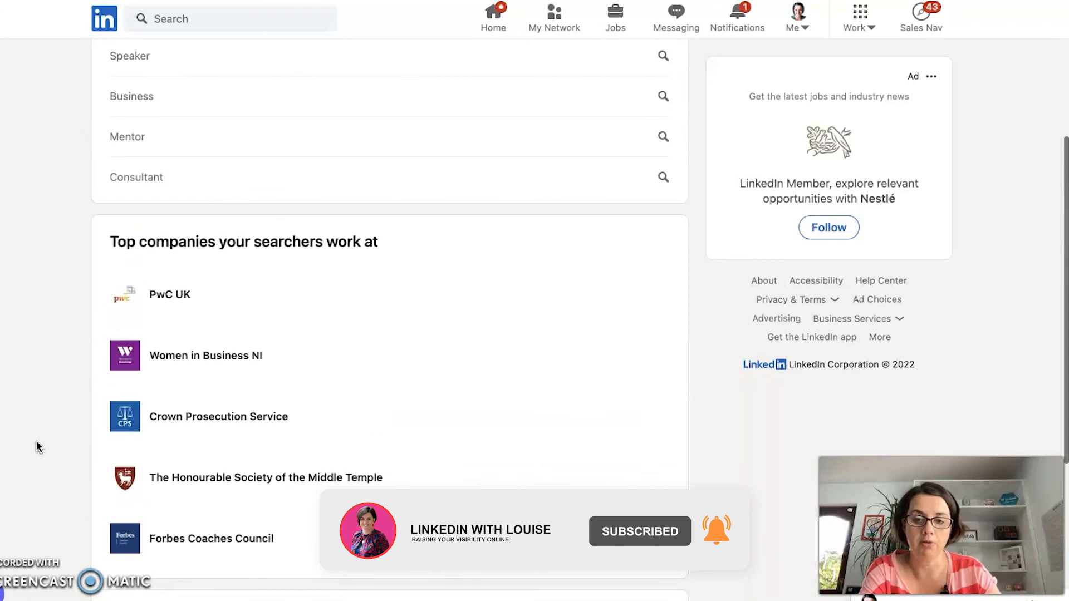